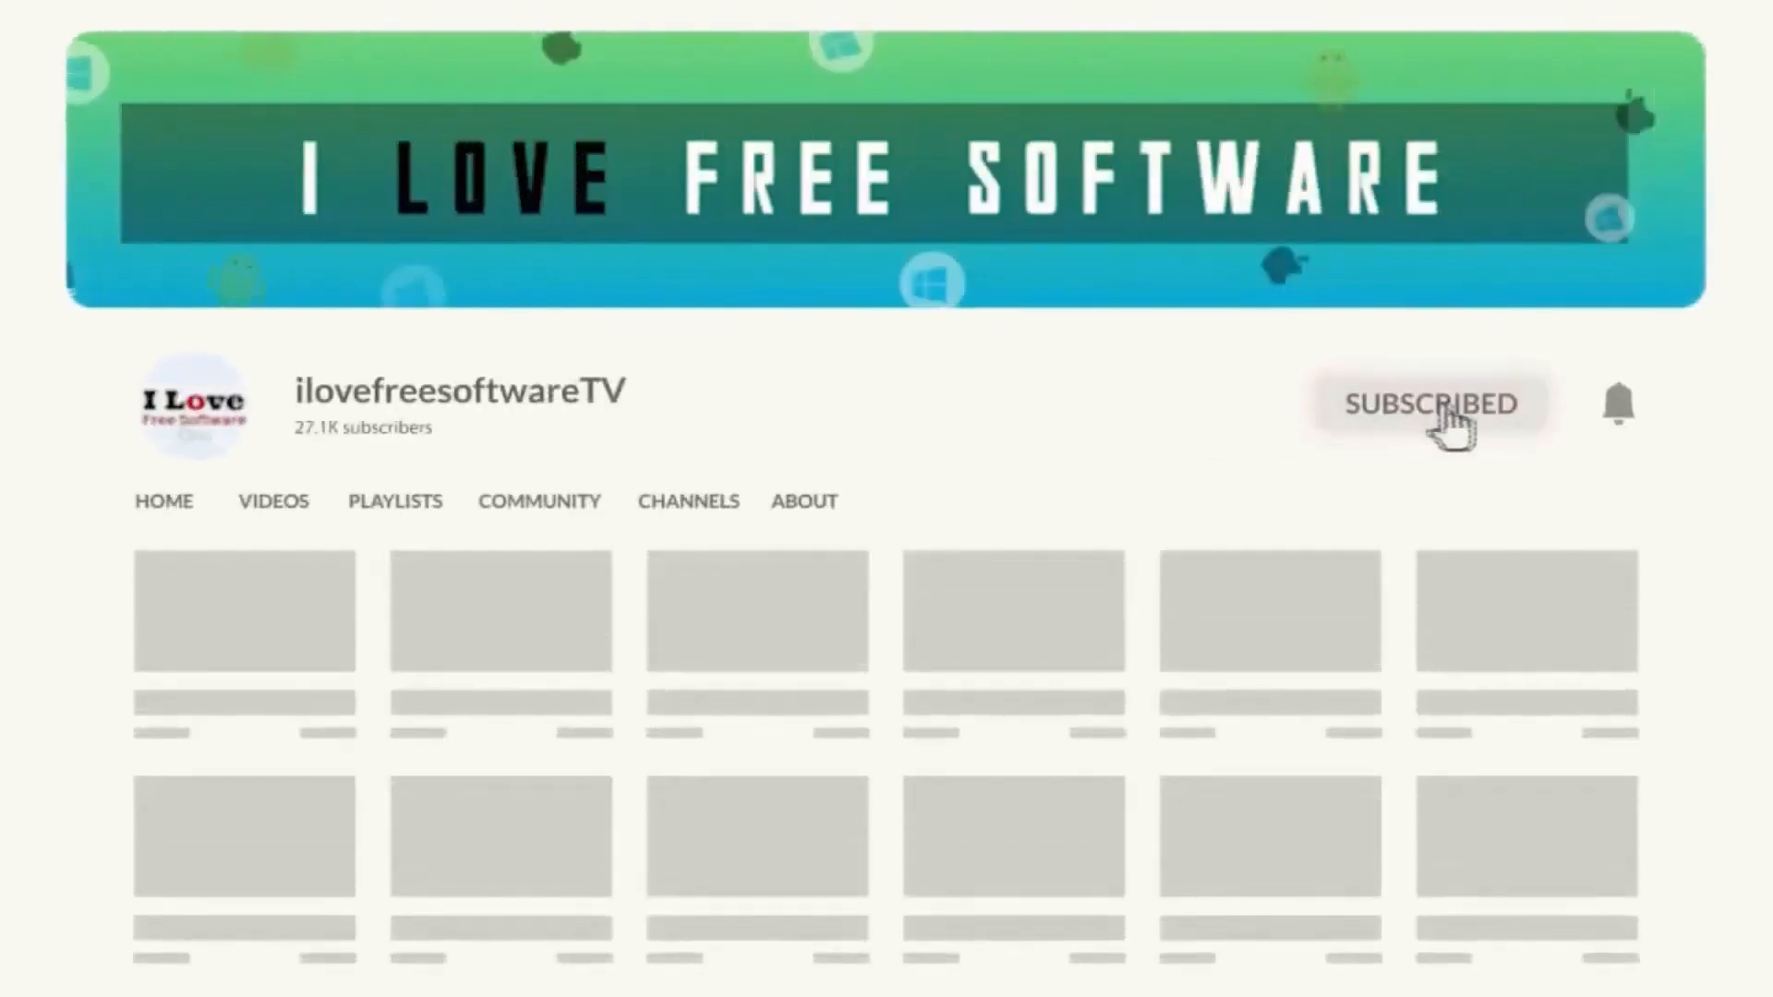
# - Start a new article on the LinkedIn tab with your profile as author, as an individual article
pyautogui.click(1619, 402)
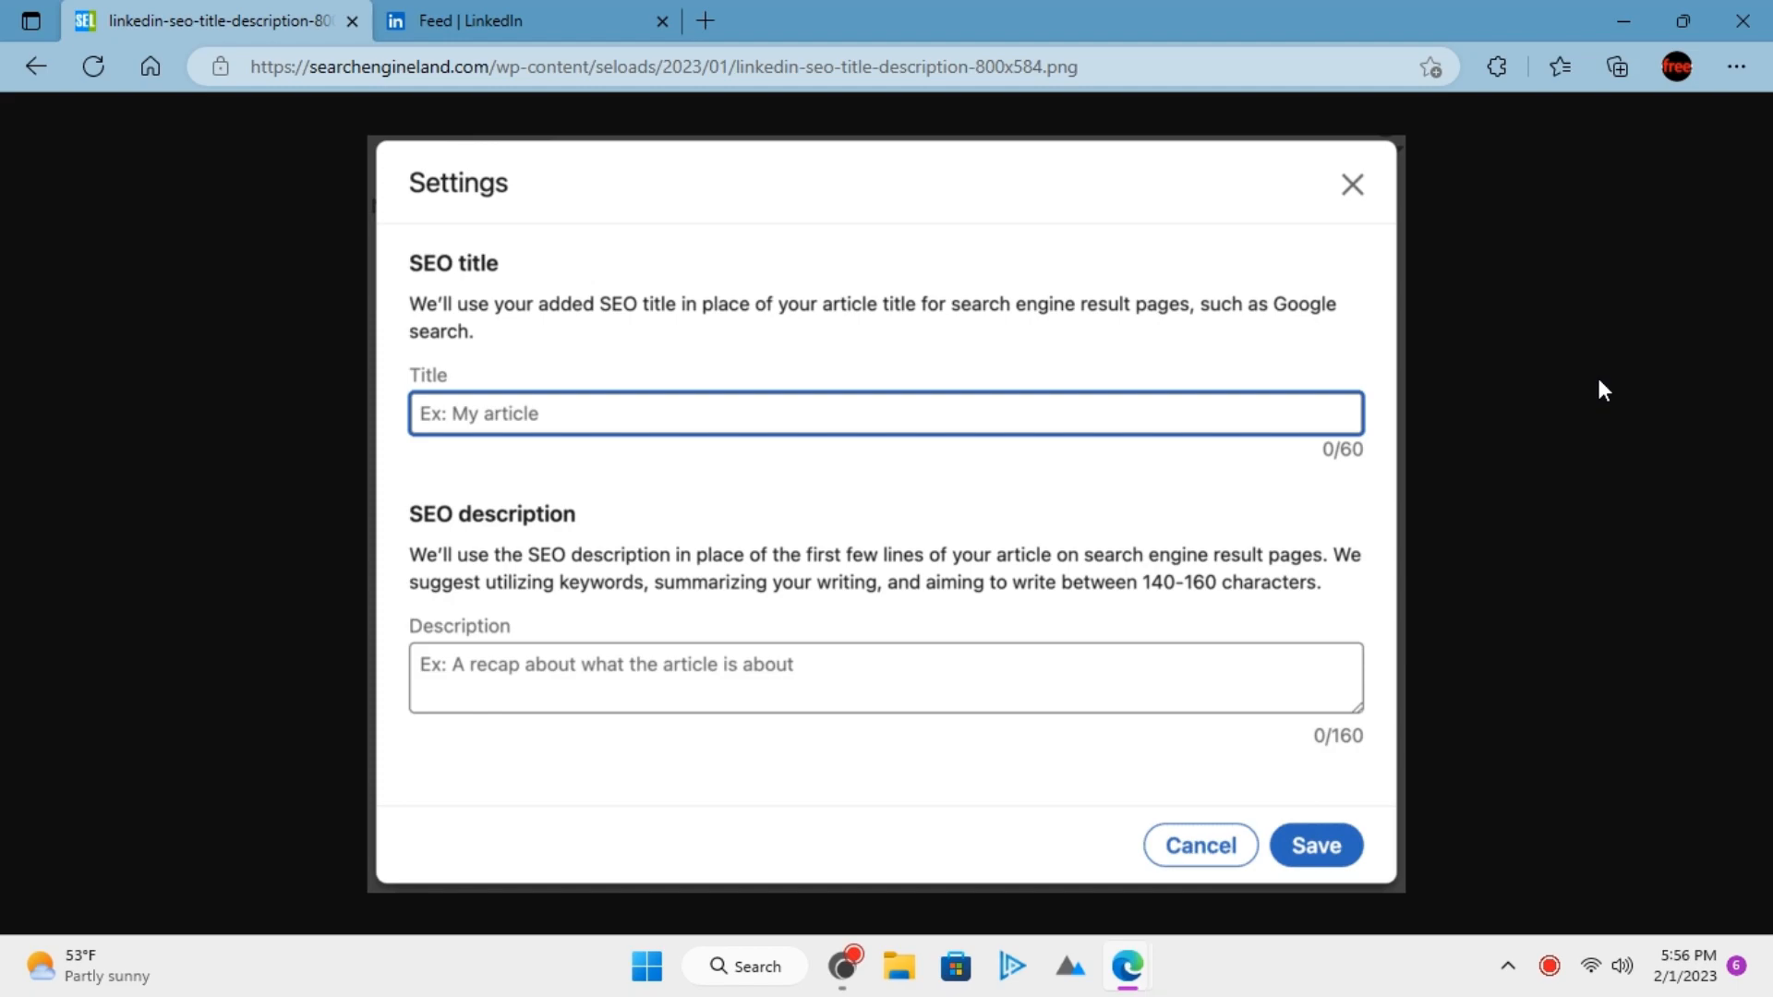
pyautogui.moveTo(489, 628)
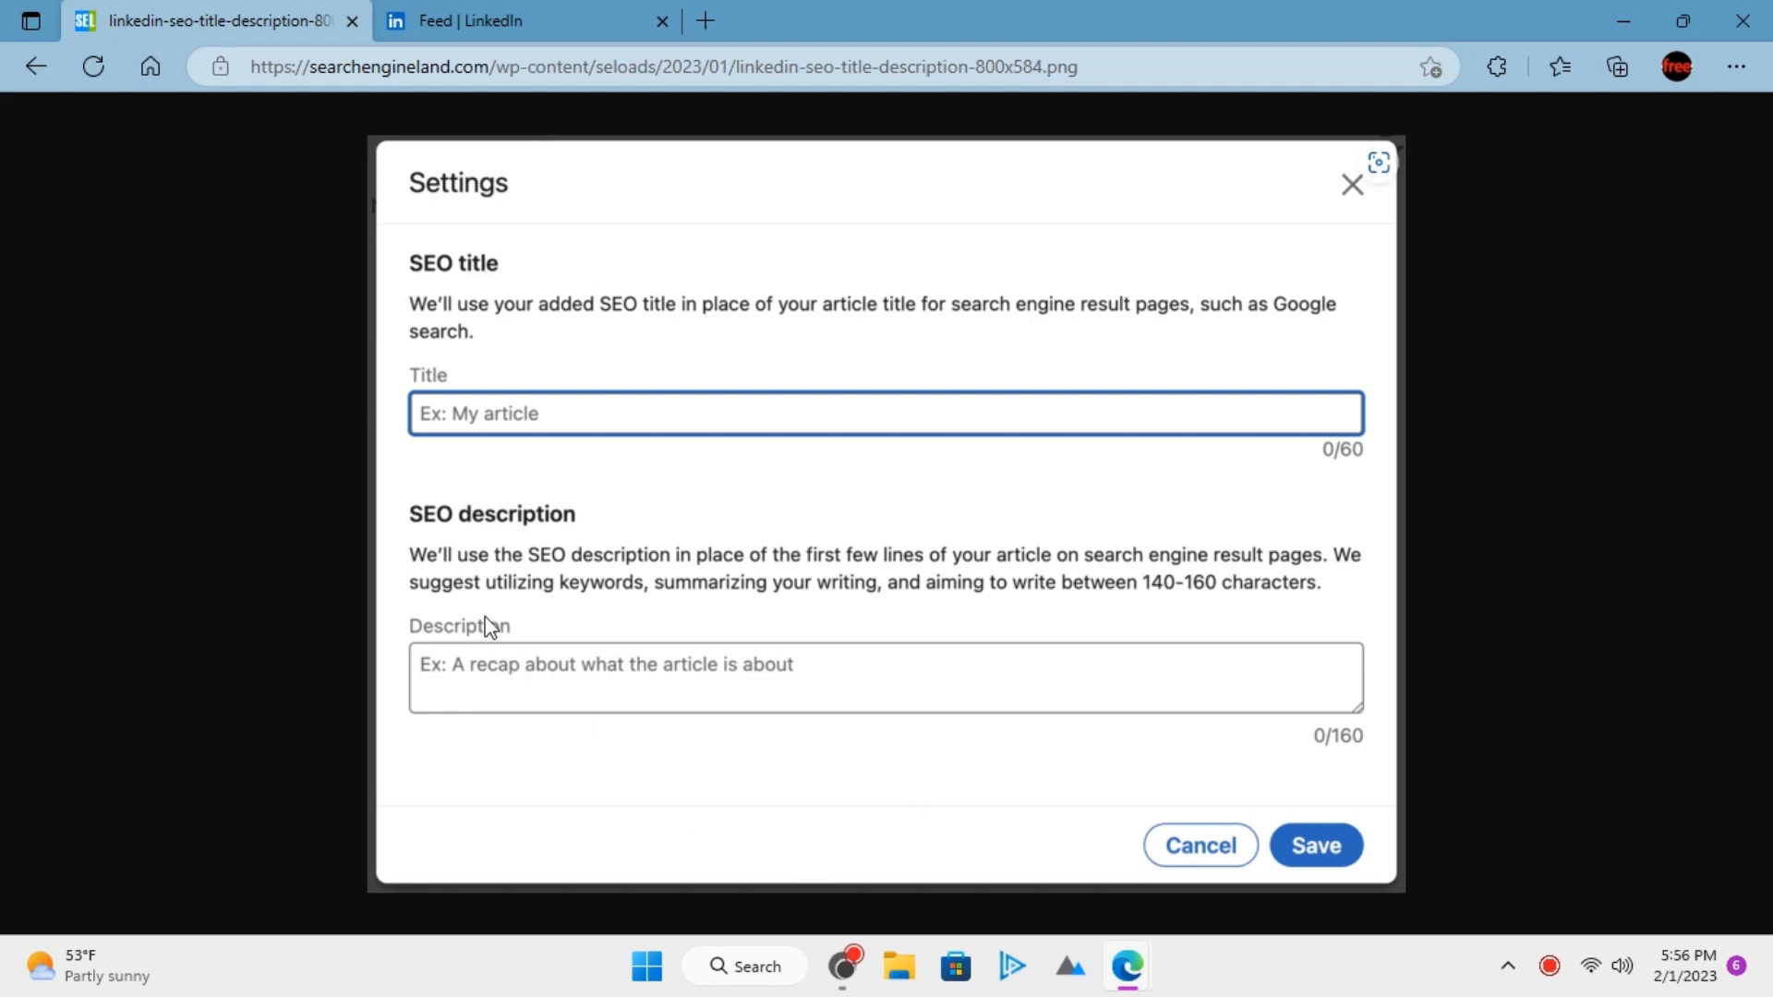
pyautogui.moveTo(271, 610)
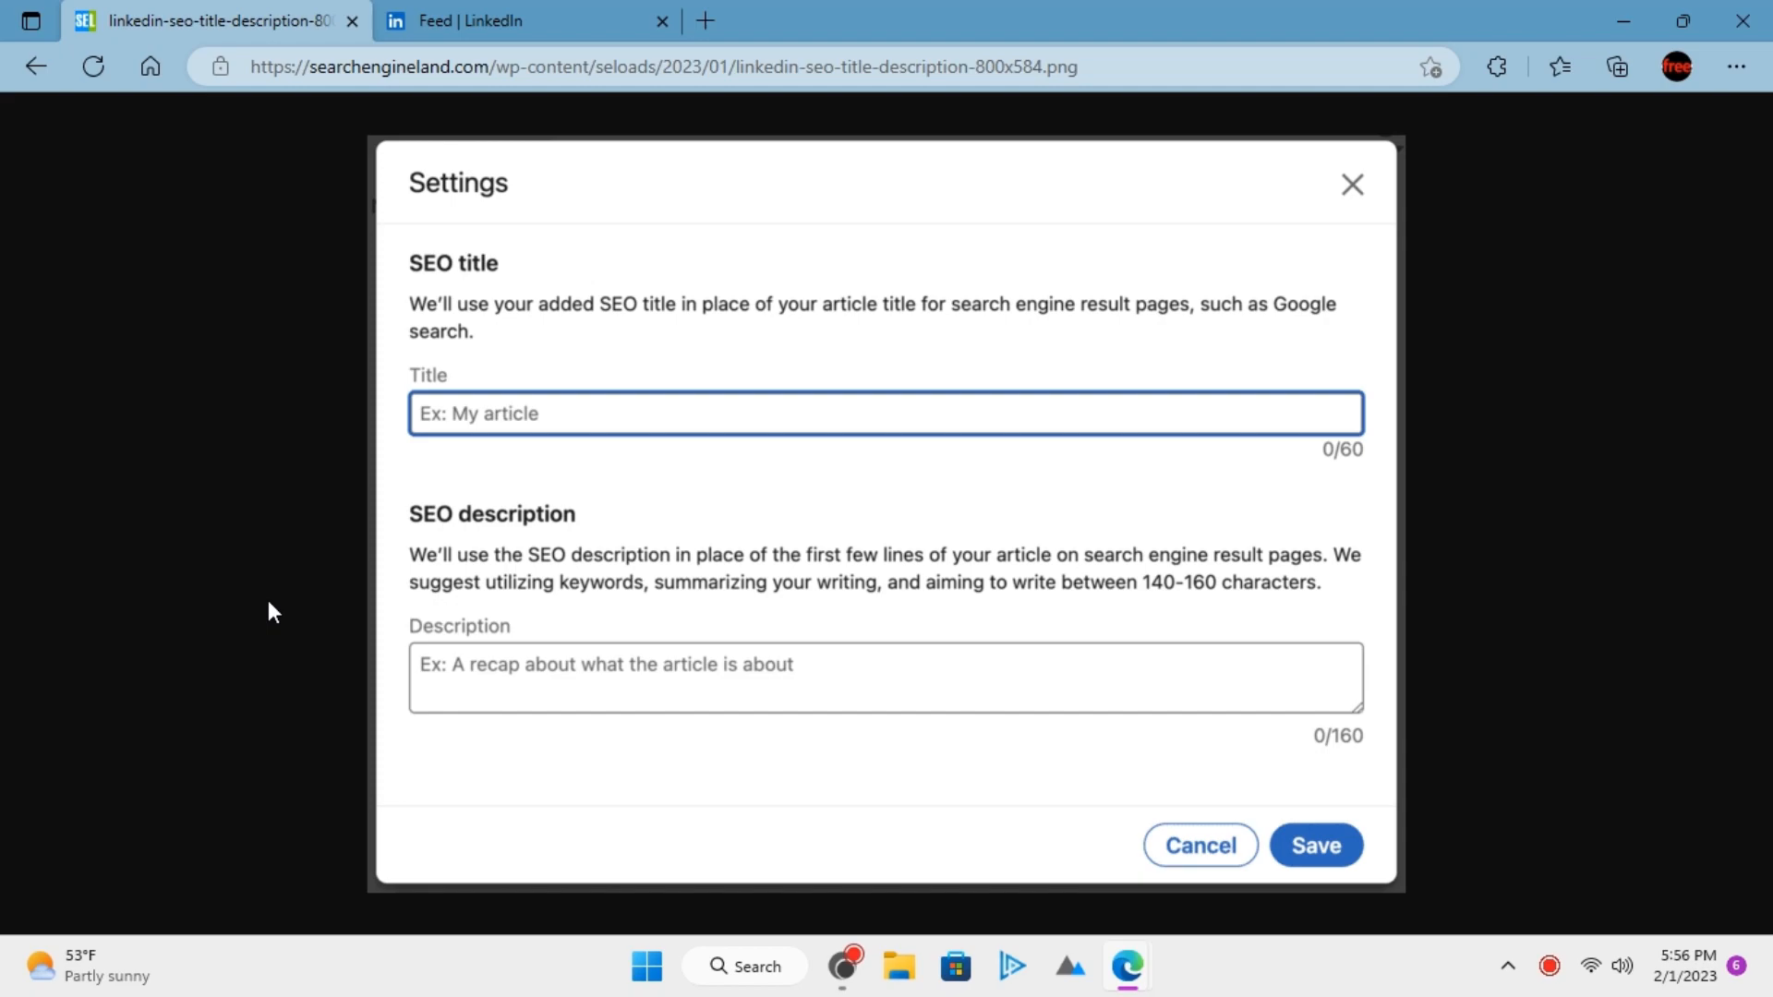
pyautogui.click(487, 20)
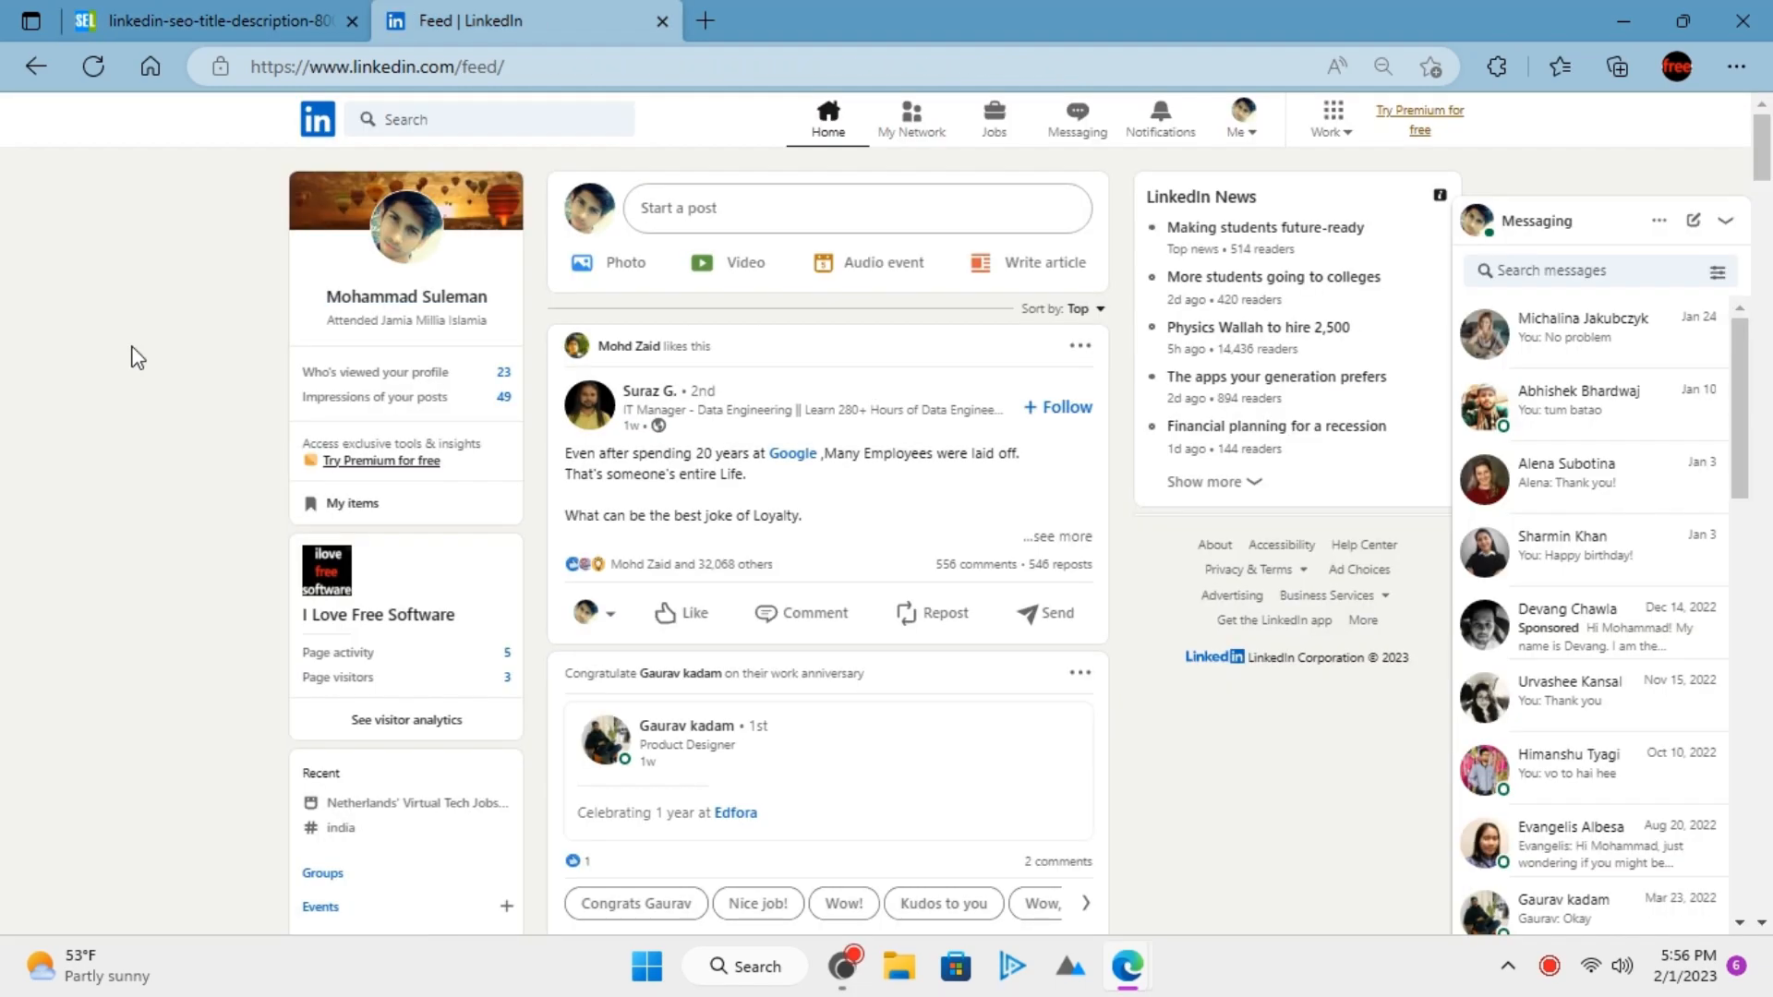
pyautogui.moveTo(998, 268)
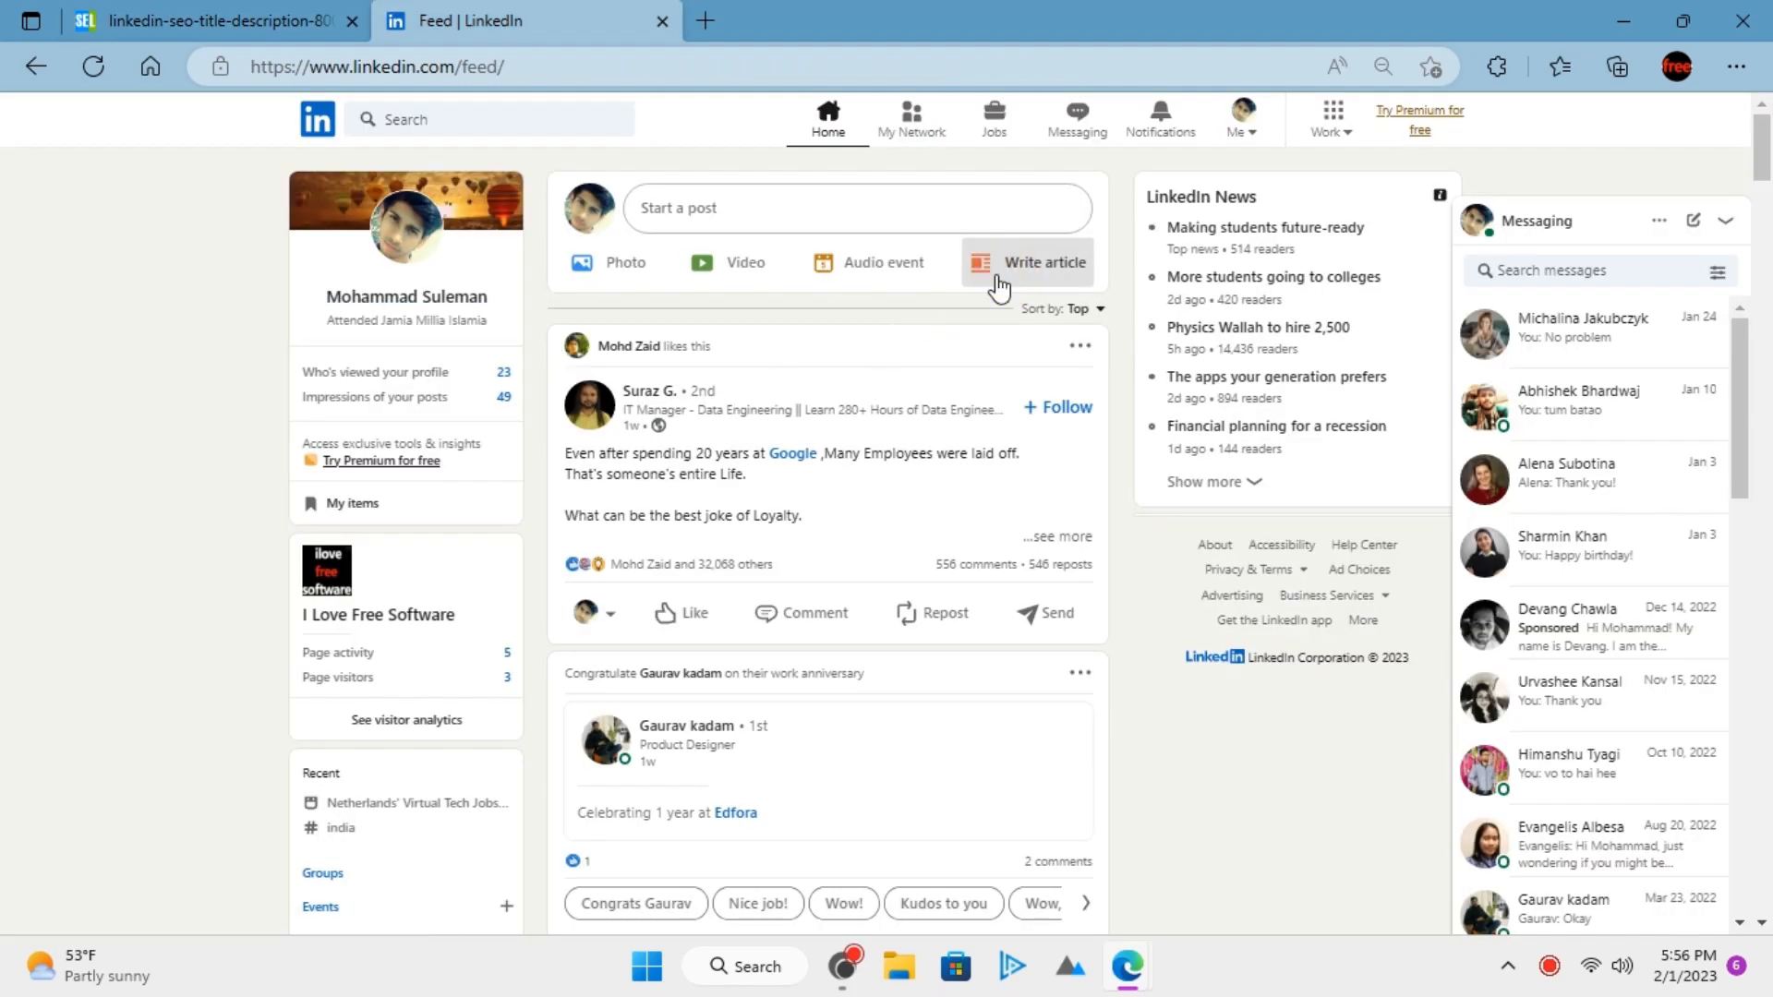
pyautogui.click(1027, 261)
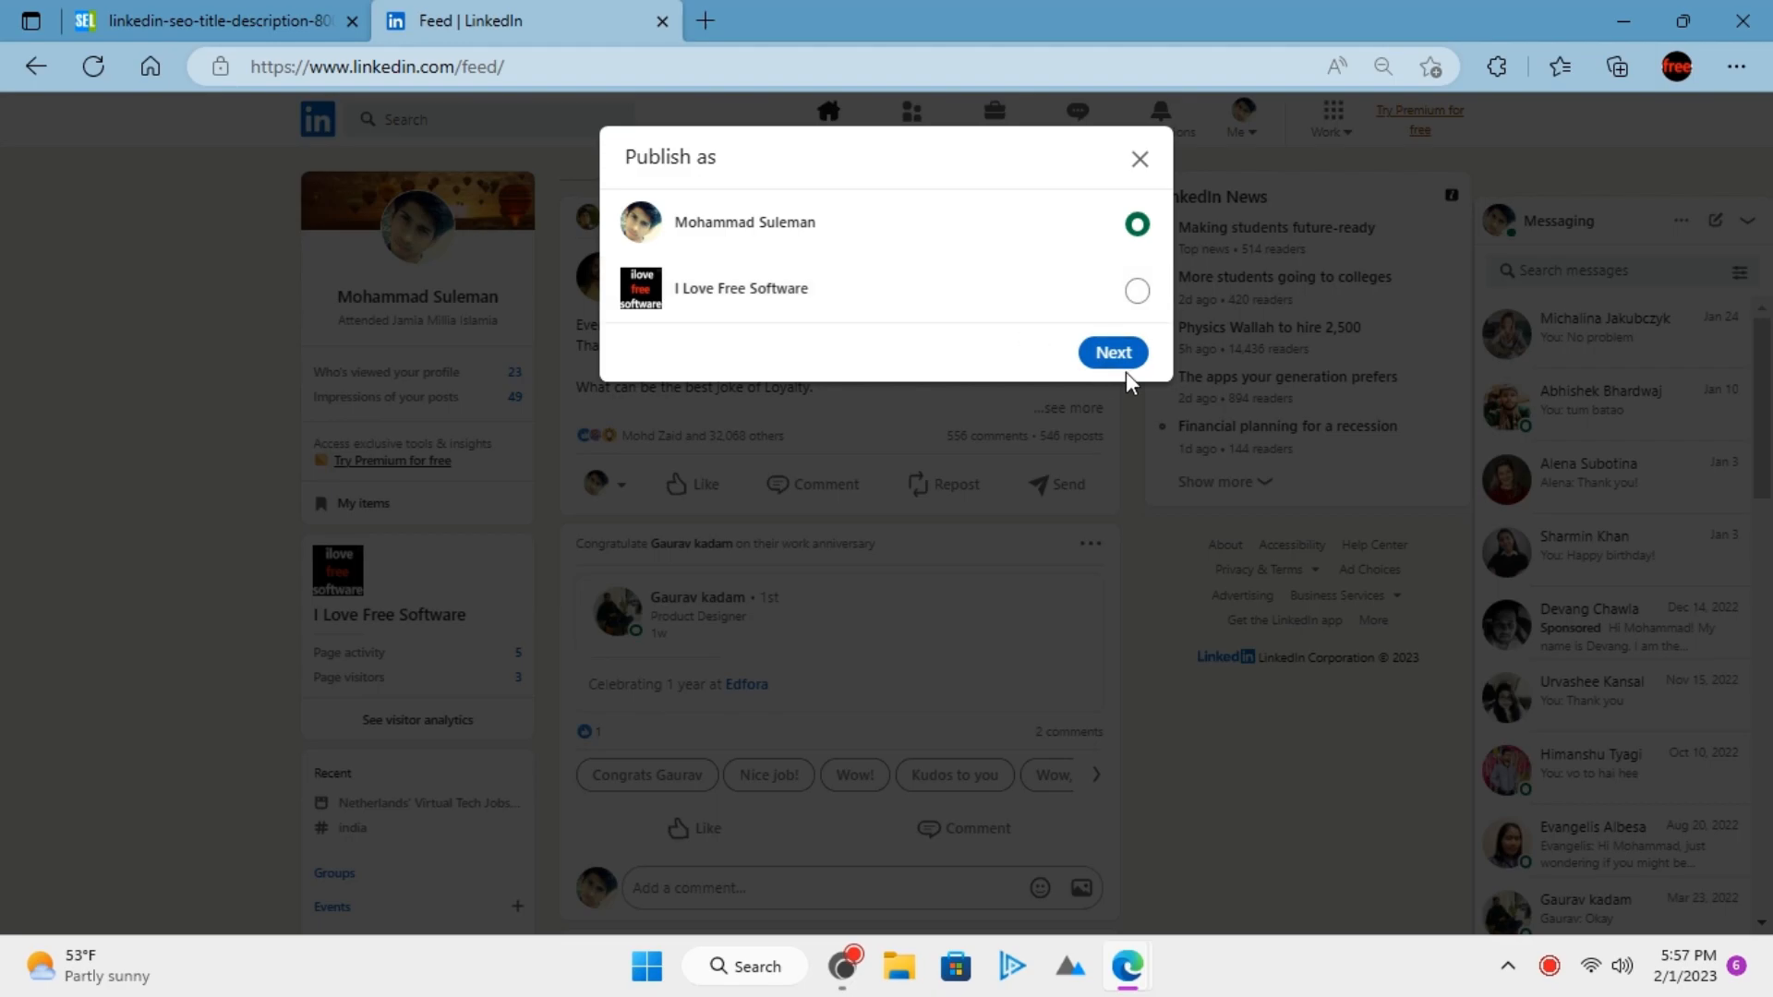
pyautogui.click(1110, 353)
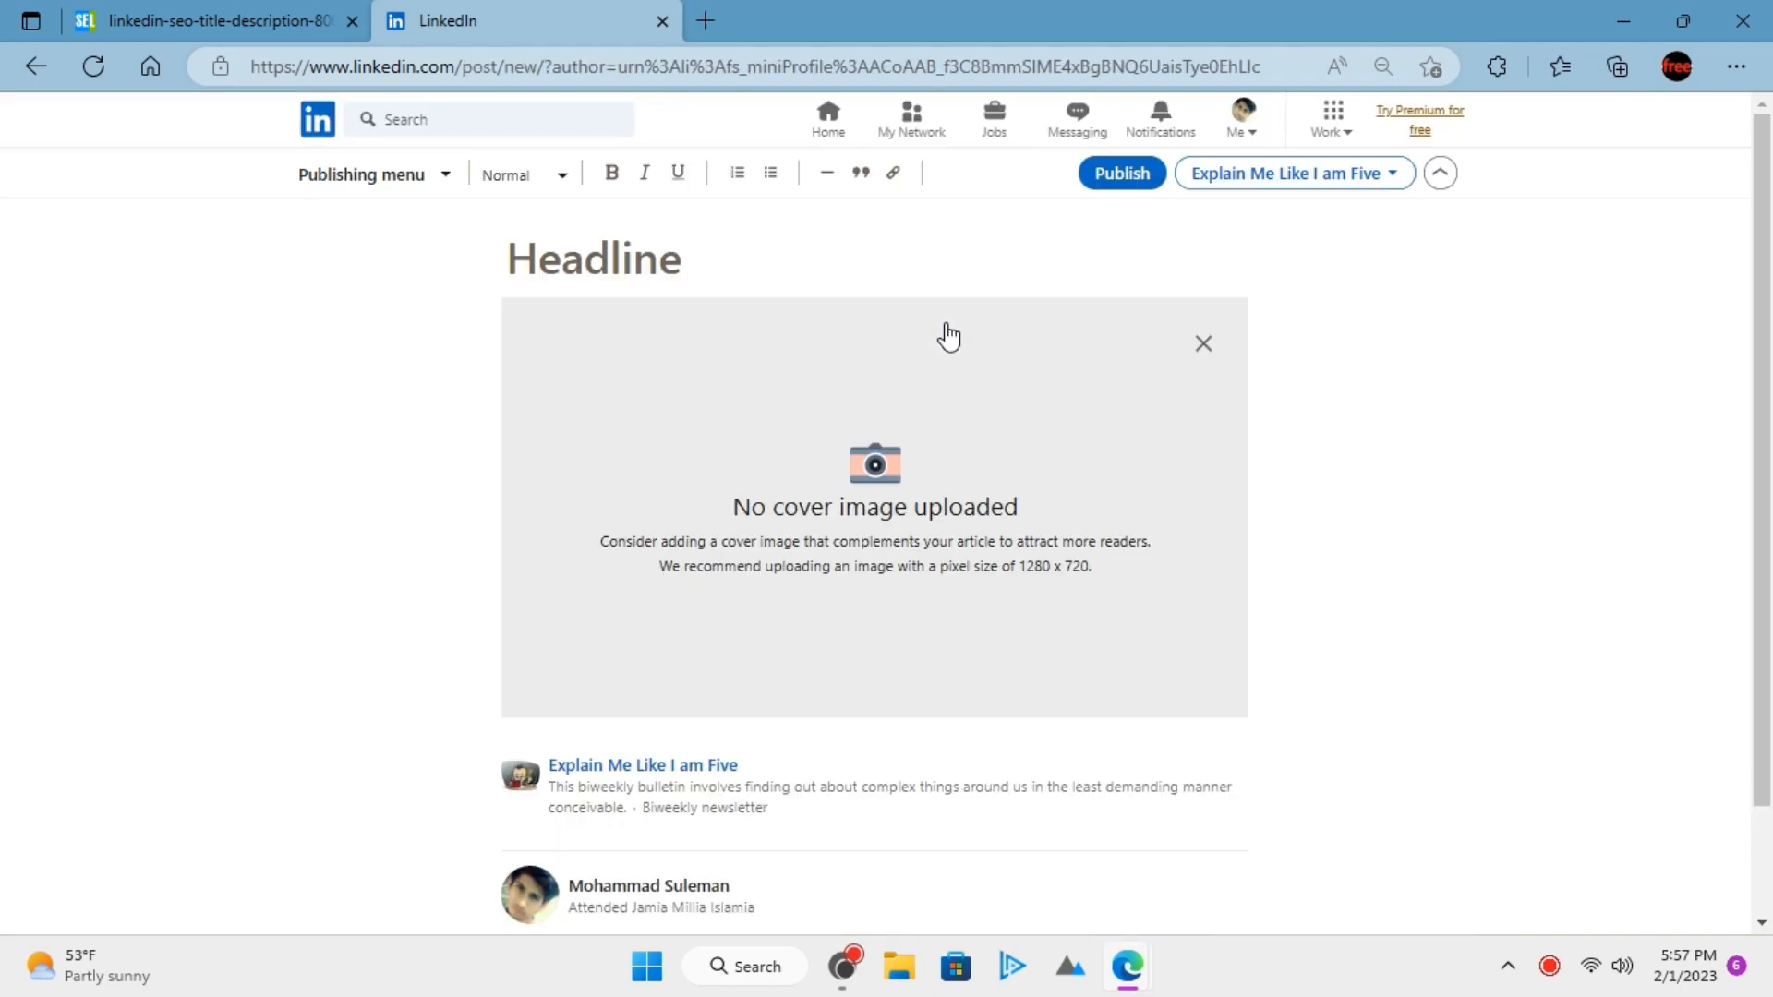
pyautogui.click(1286, 172)
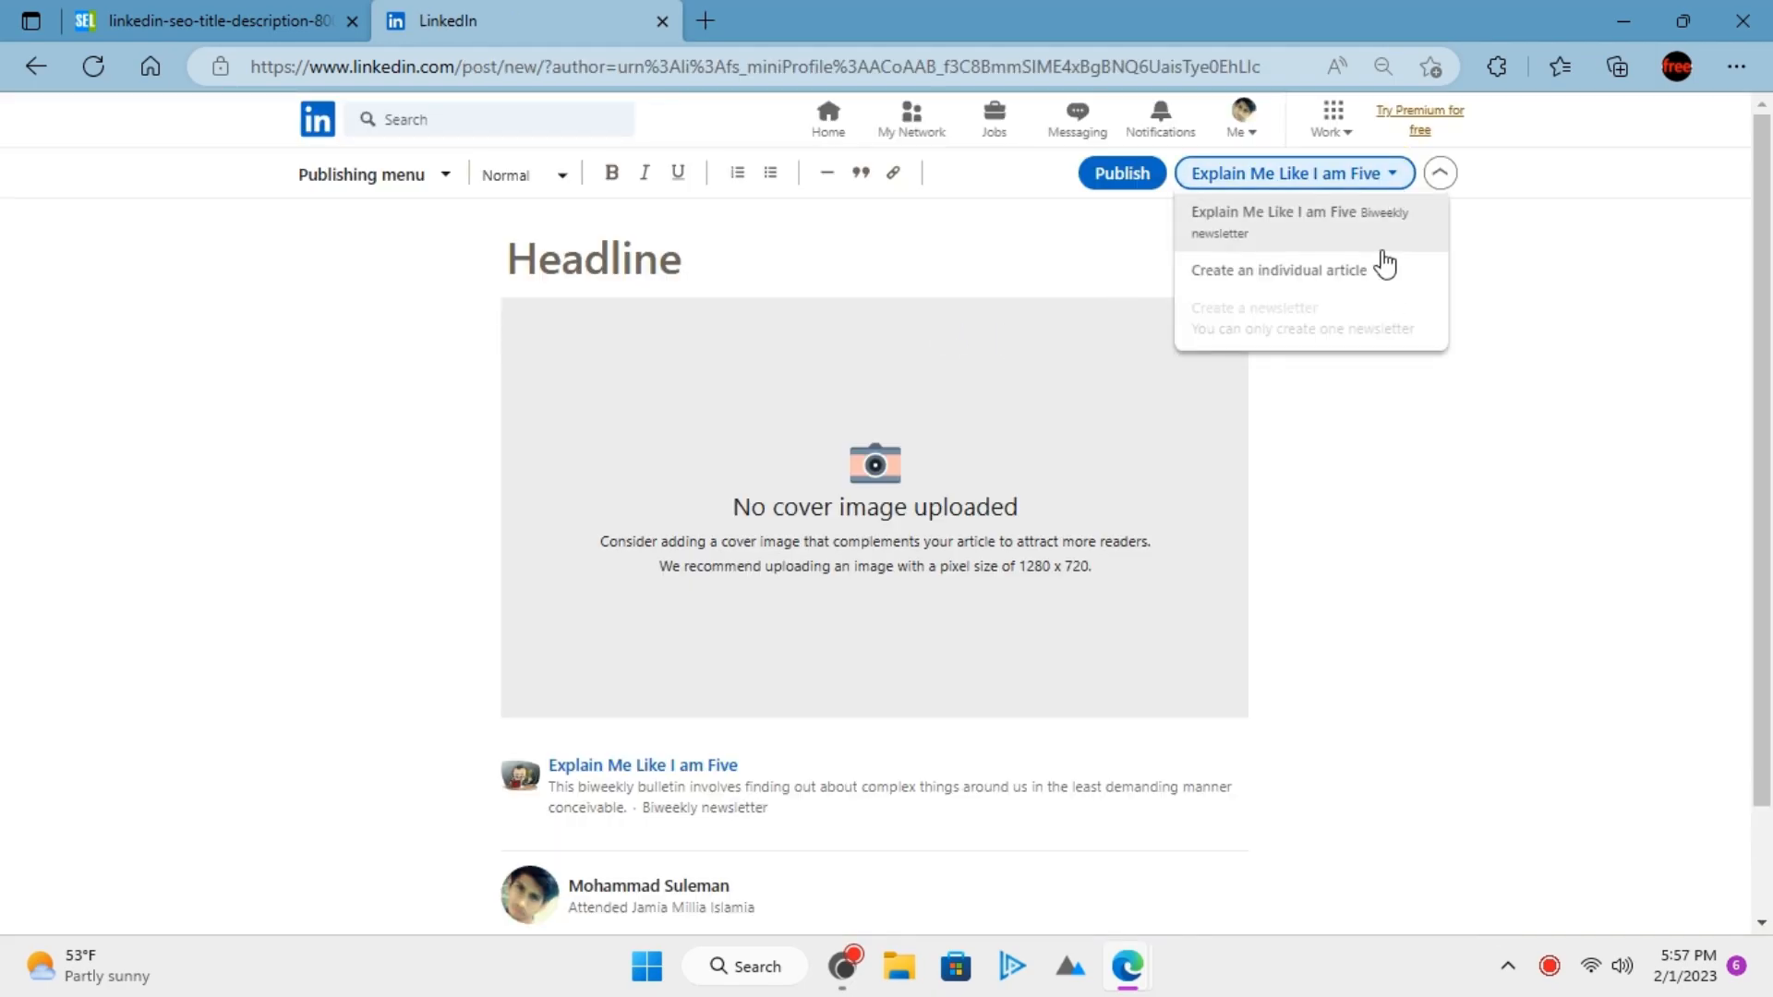
pyautogui.click(1281, 269)
pyautogui.write('This is a title')
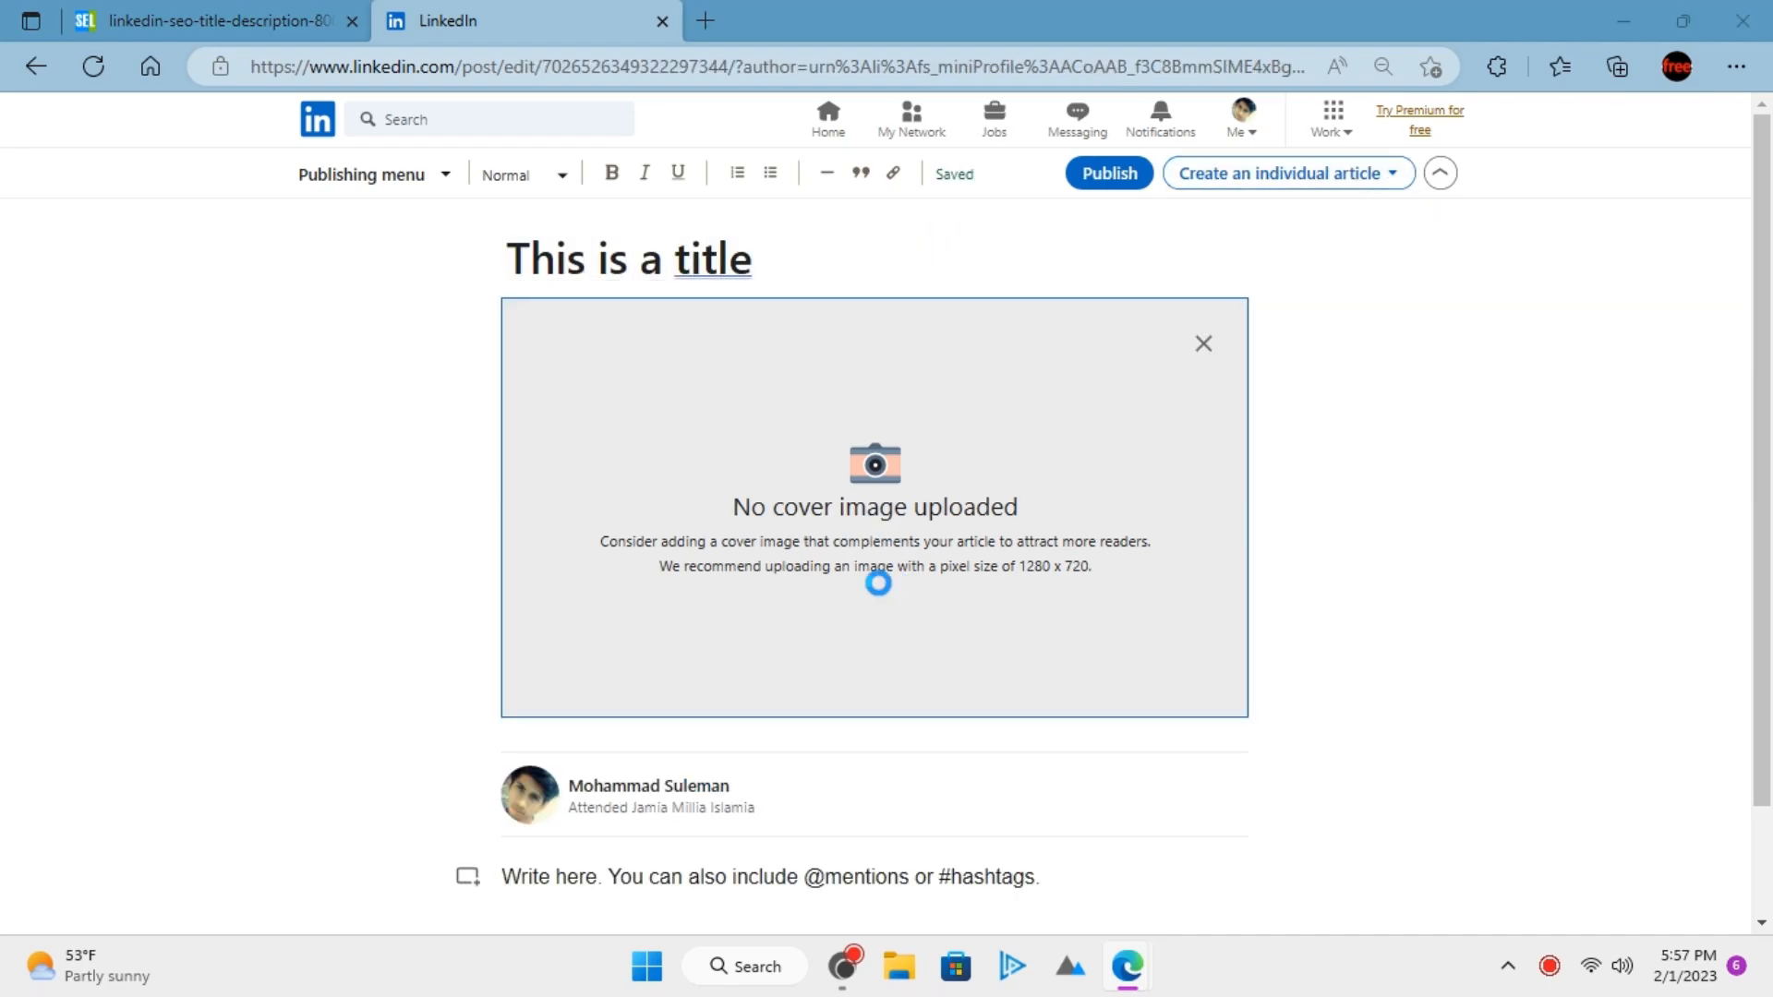
# - Add the body text 'Hey this is a test. Test article' to the draft
pyautogui.scroll(-3)
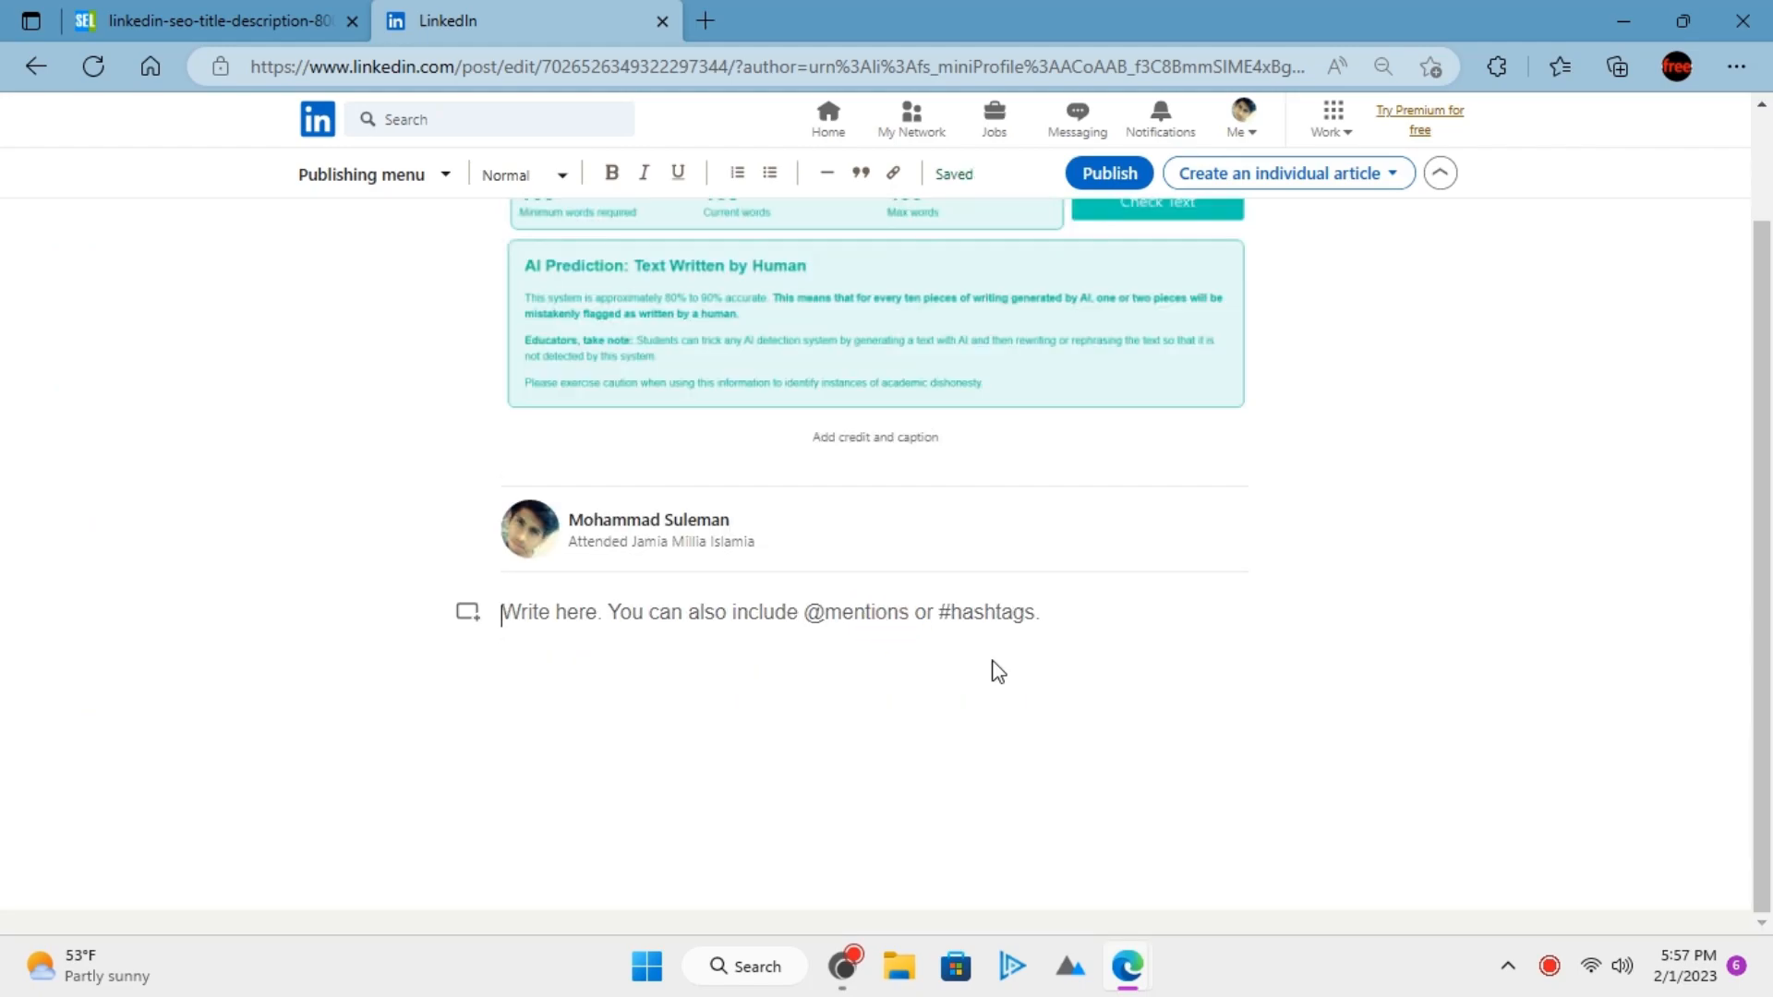
pyautogui.write('Hey this is a test. Test article')
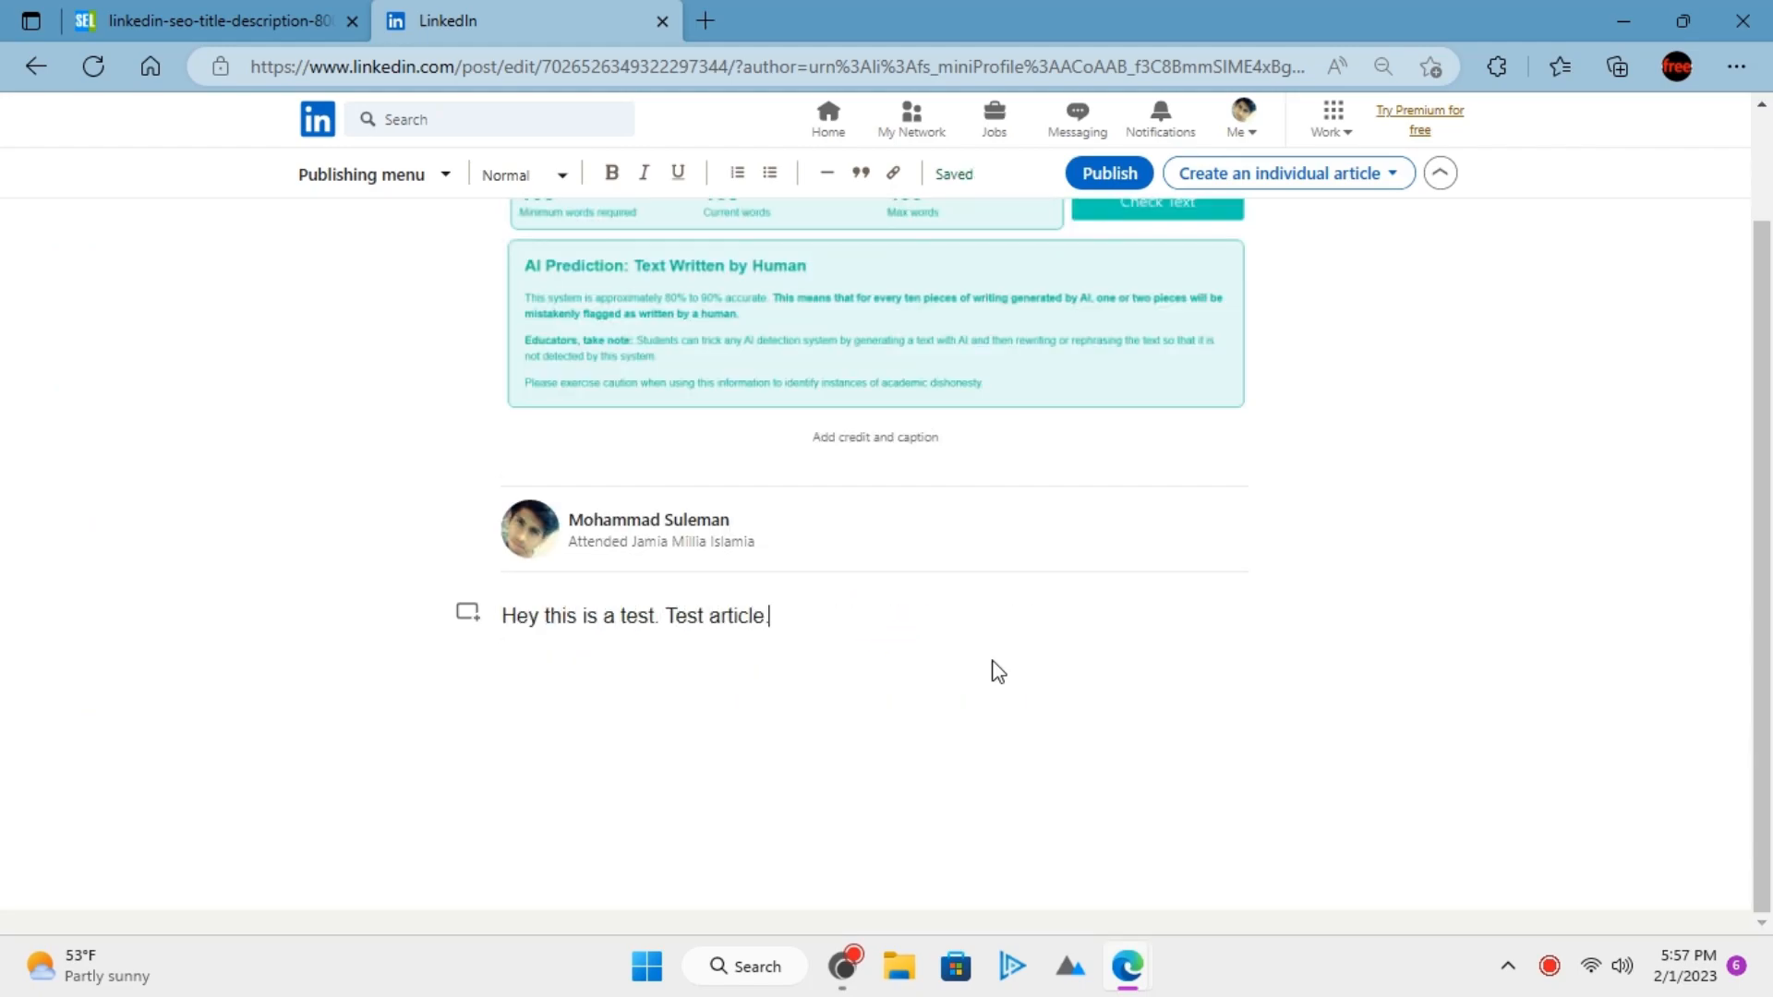
pyautogui.click(448, 179)
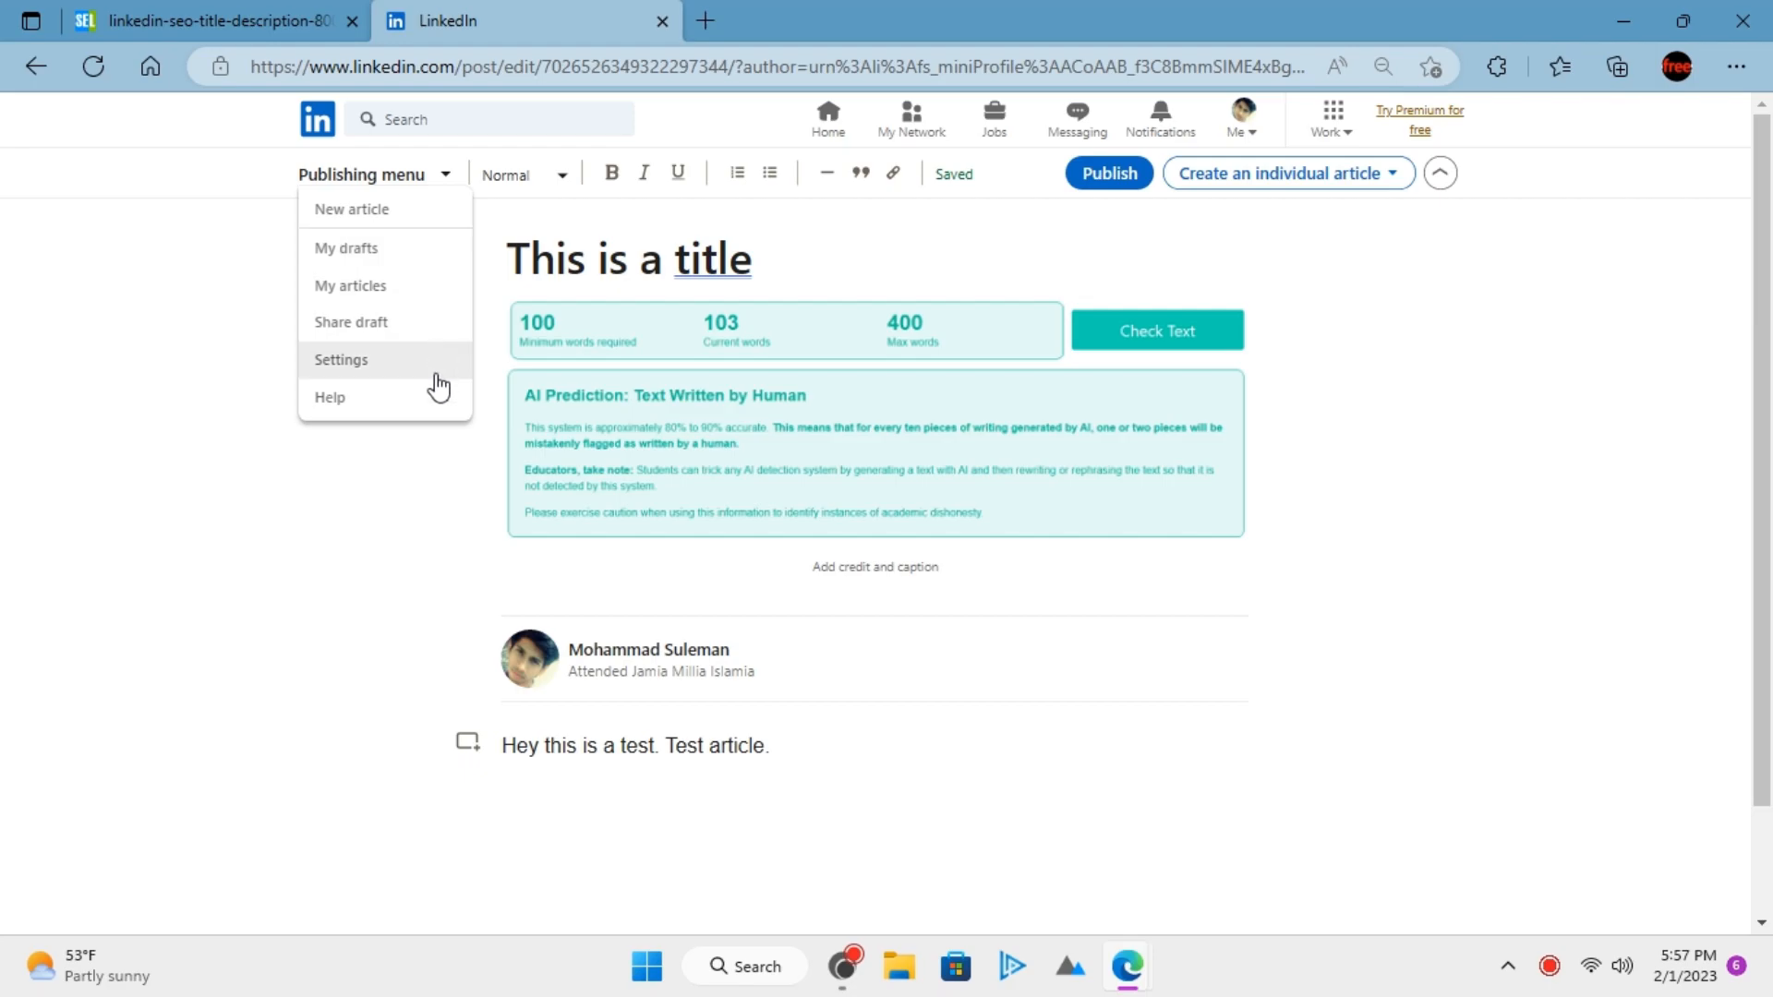
# - Save SEO title 'This is SEO Title' and description 'This is SEO meta description.' in Settings
pyautogui.click(341, 359)
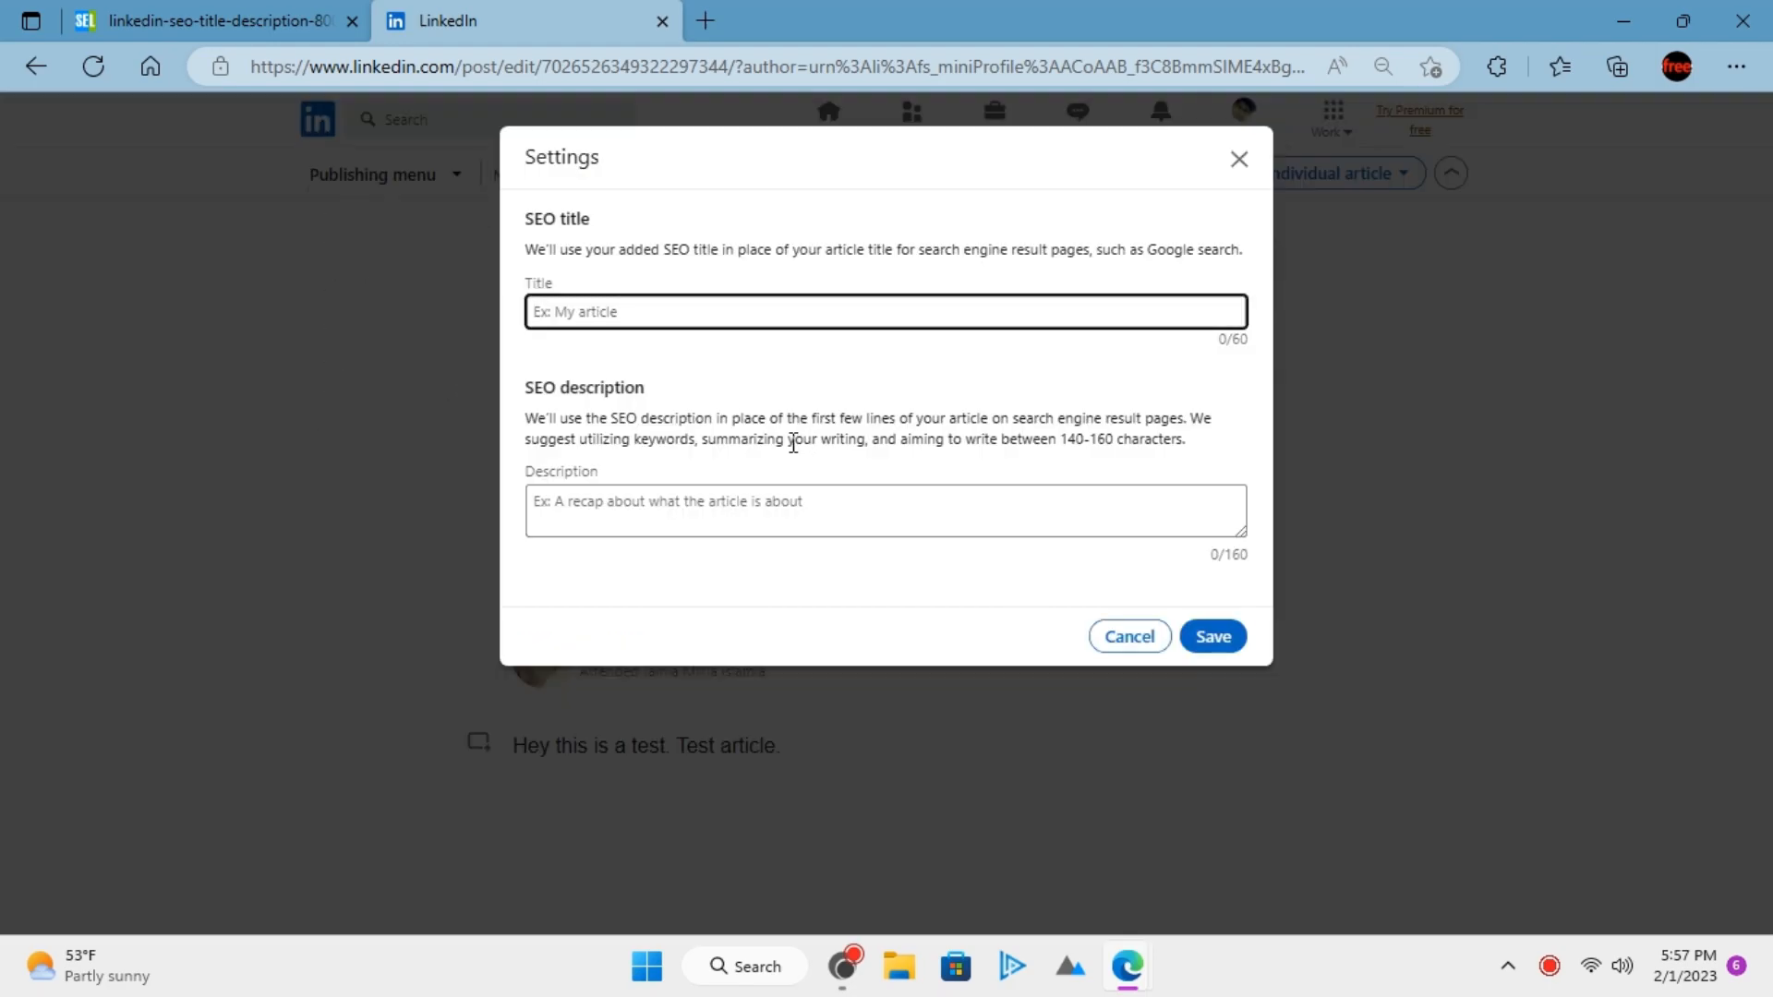
pyautogui.click(1381, 65)
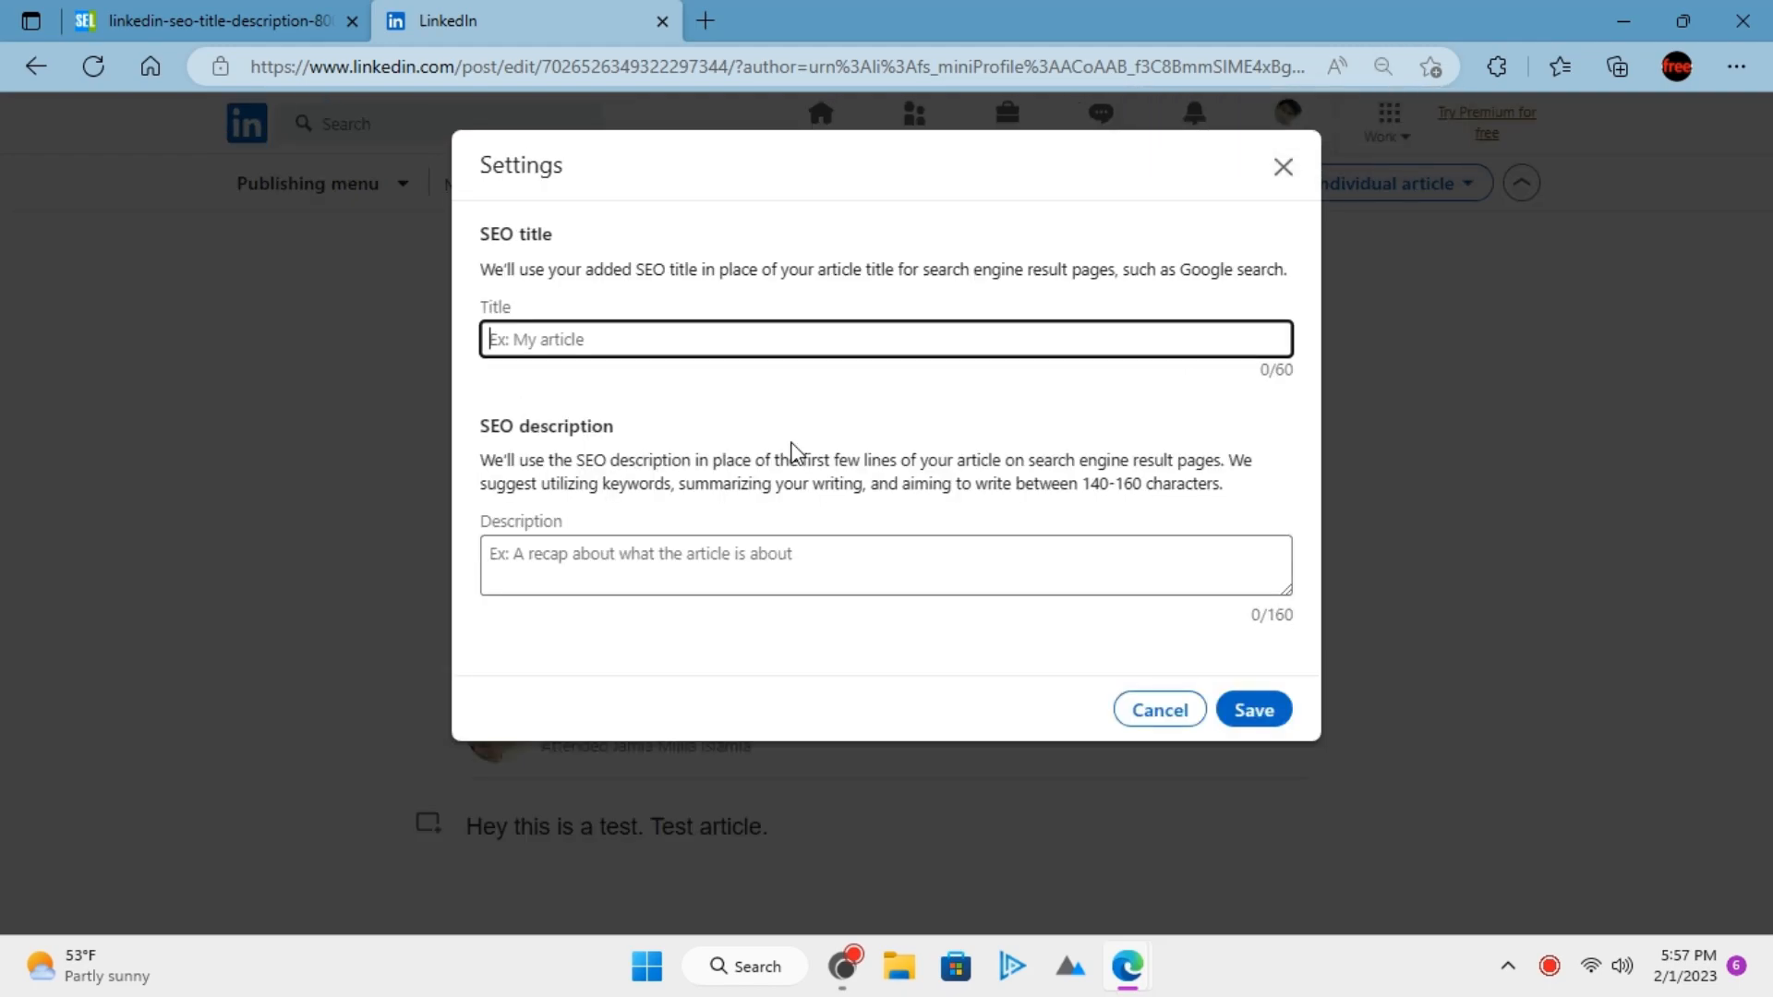
pyautogui.write('This is SEO Title')
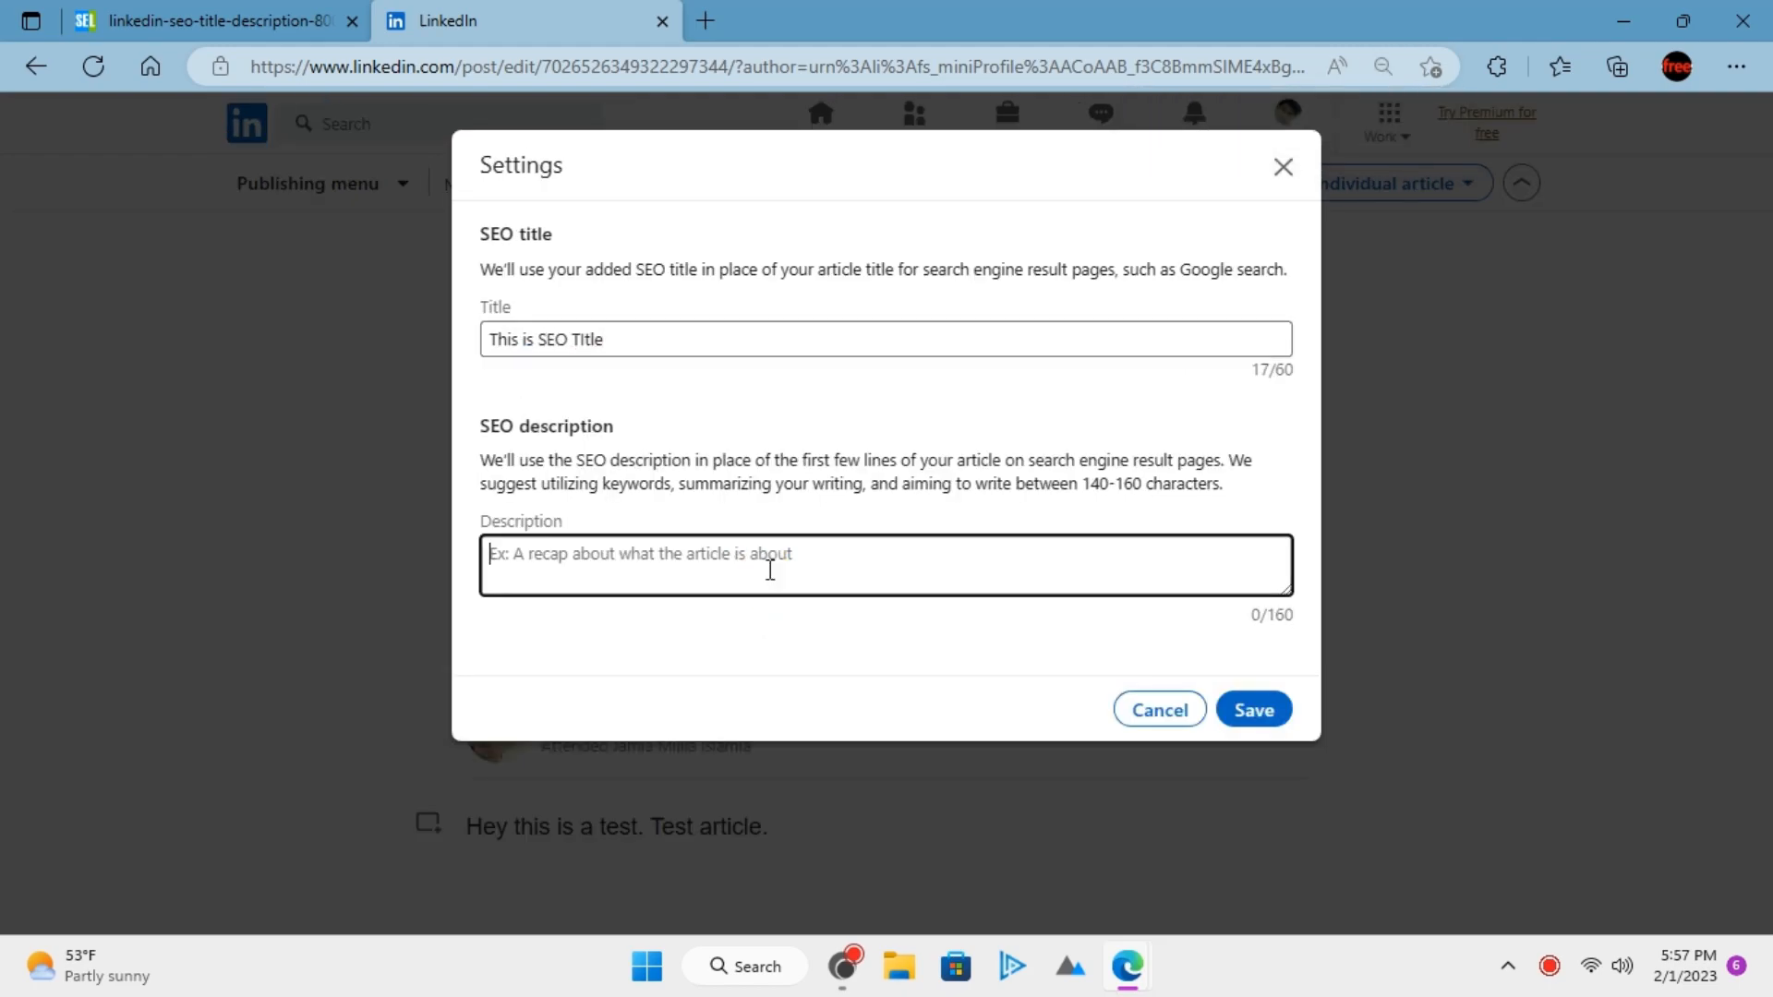
pyautogui.write('This is SEO me')
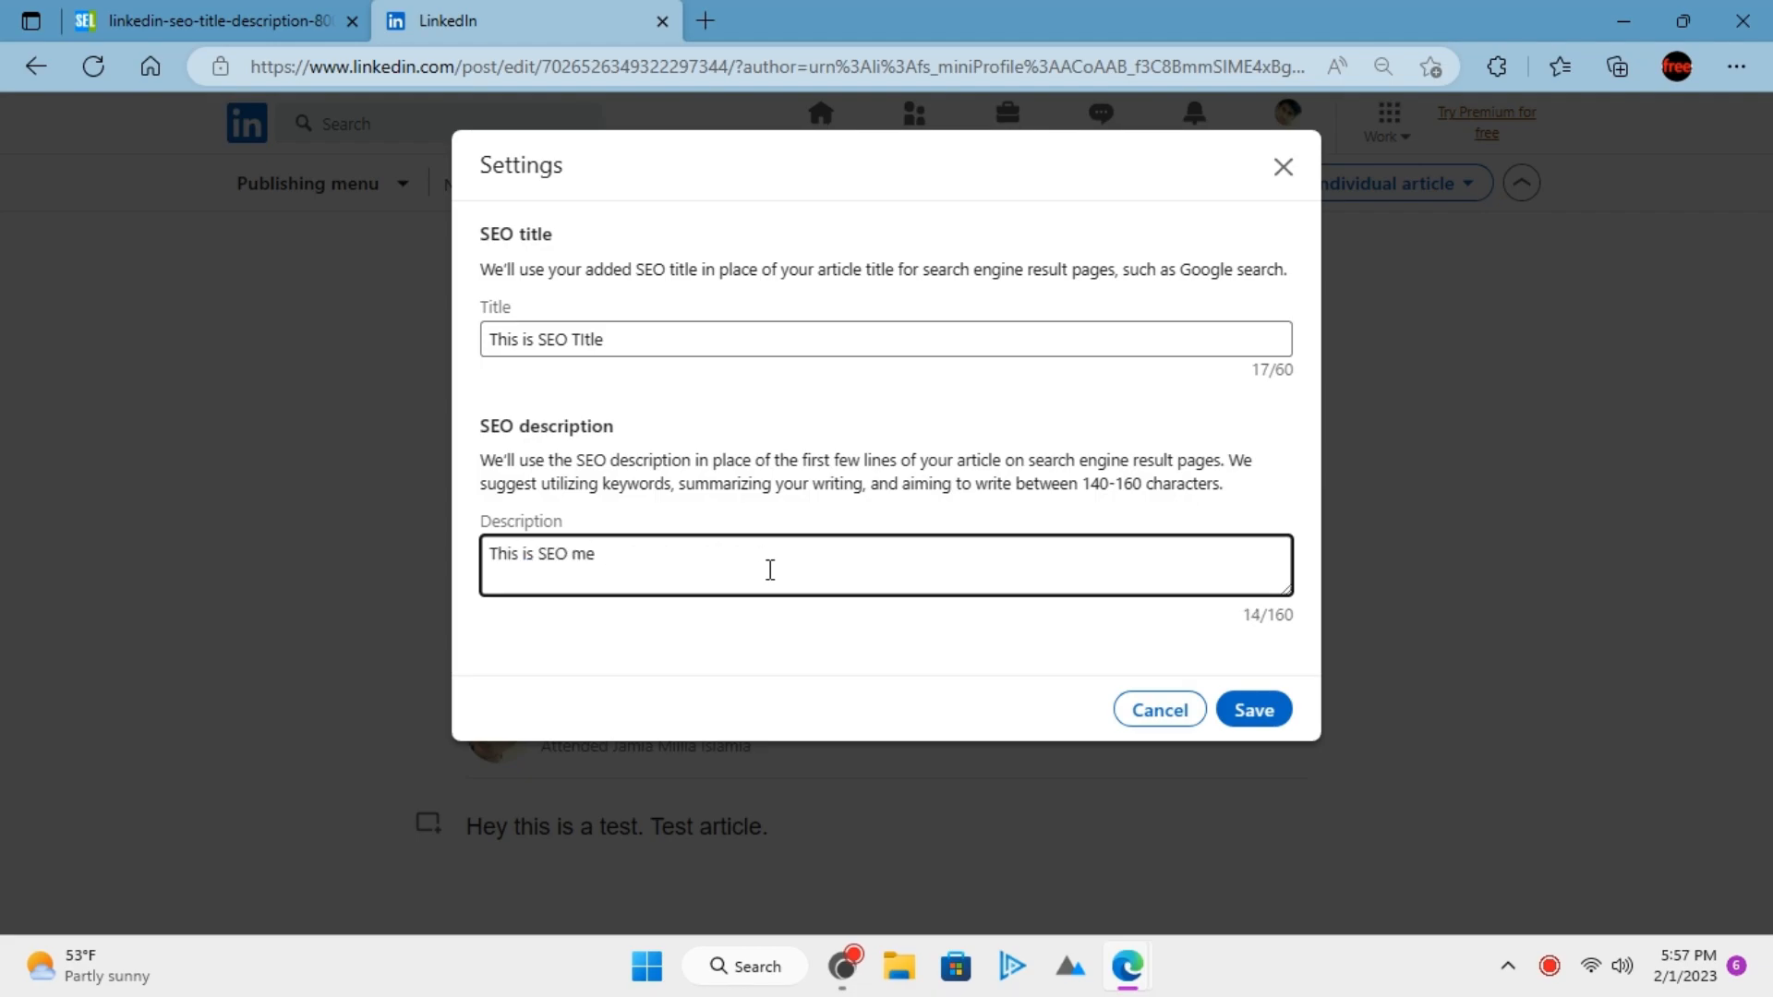
pyautogui.write('ta description.')
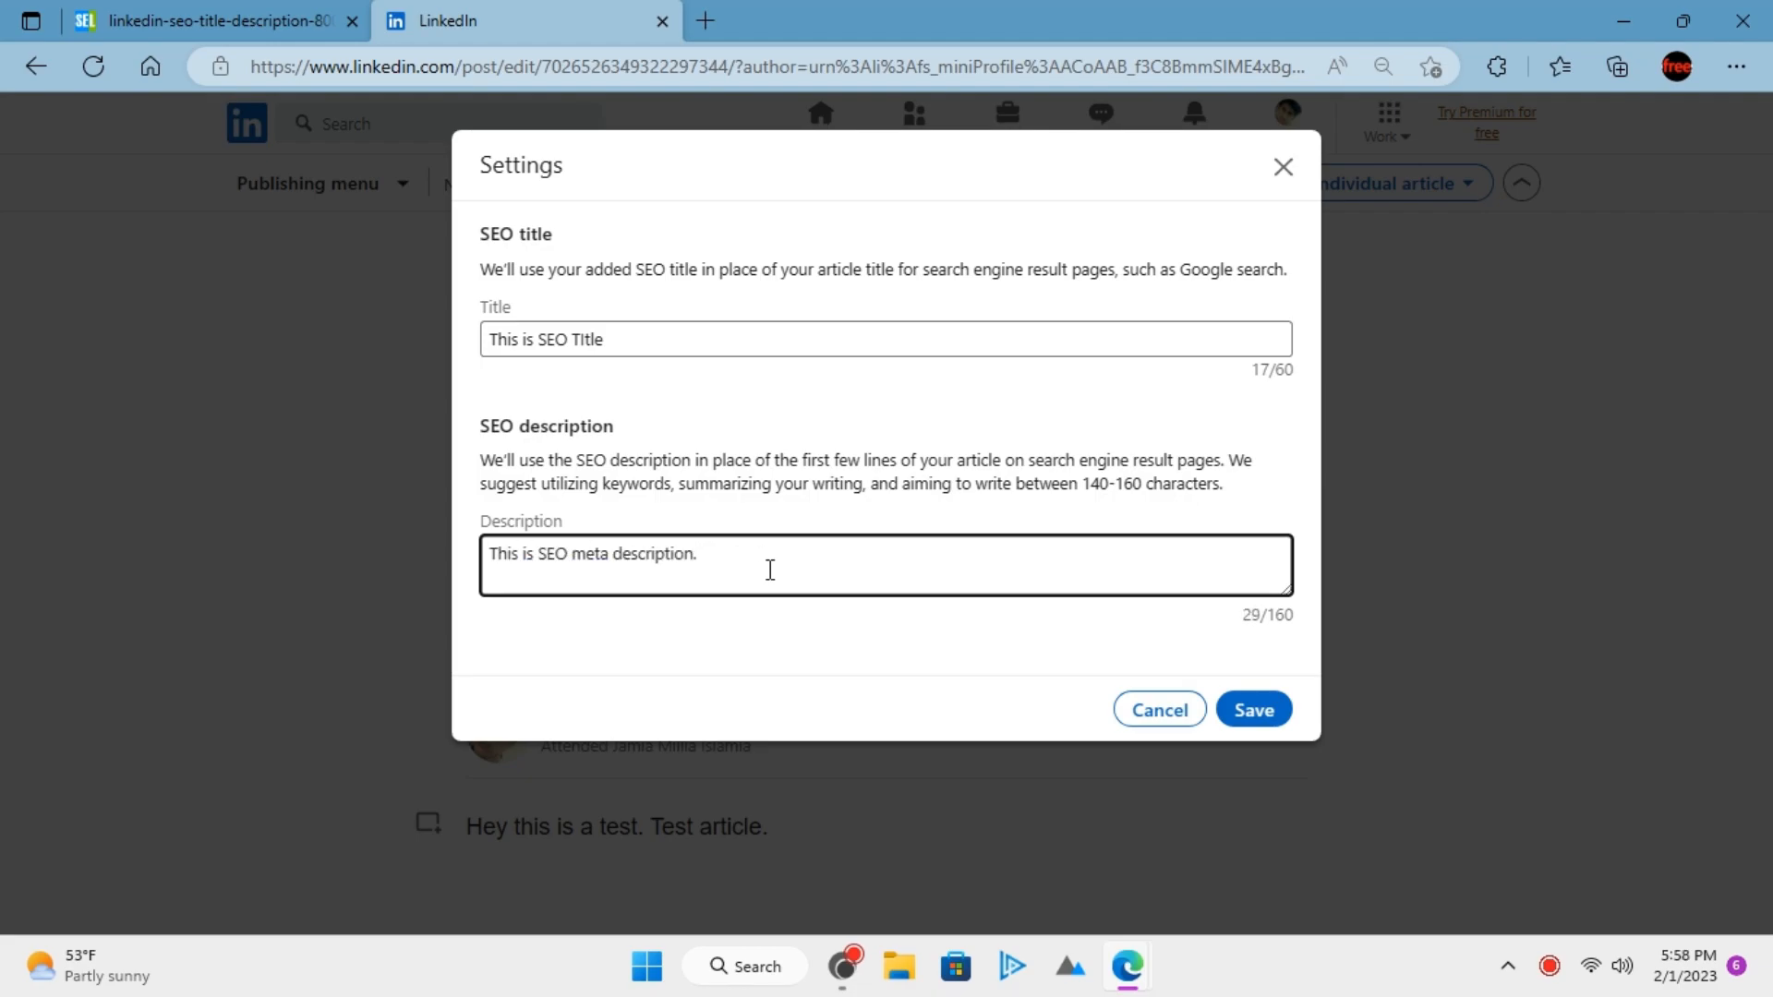
pyautogui.click(1253, 709)
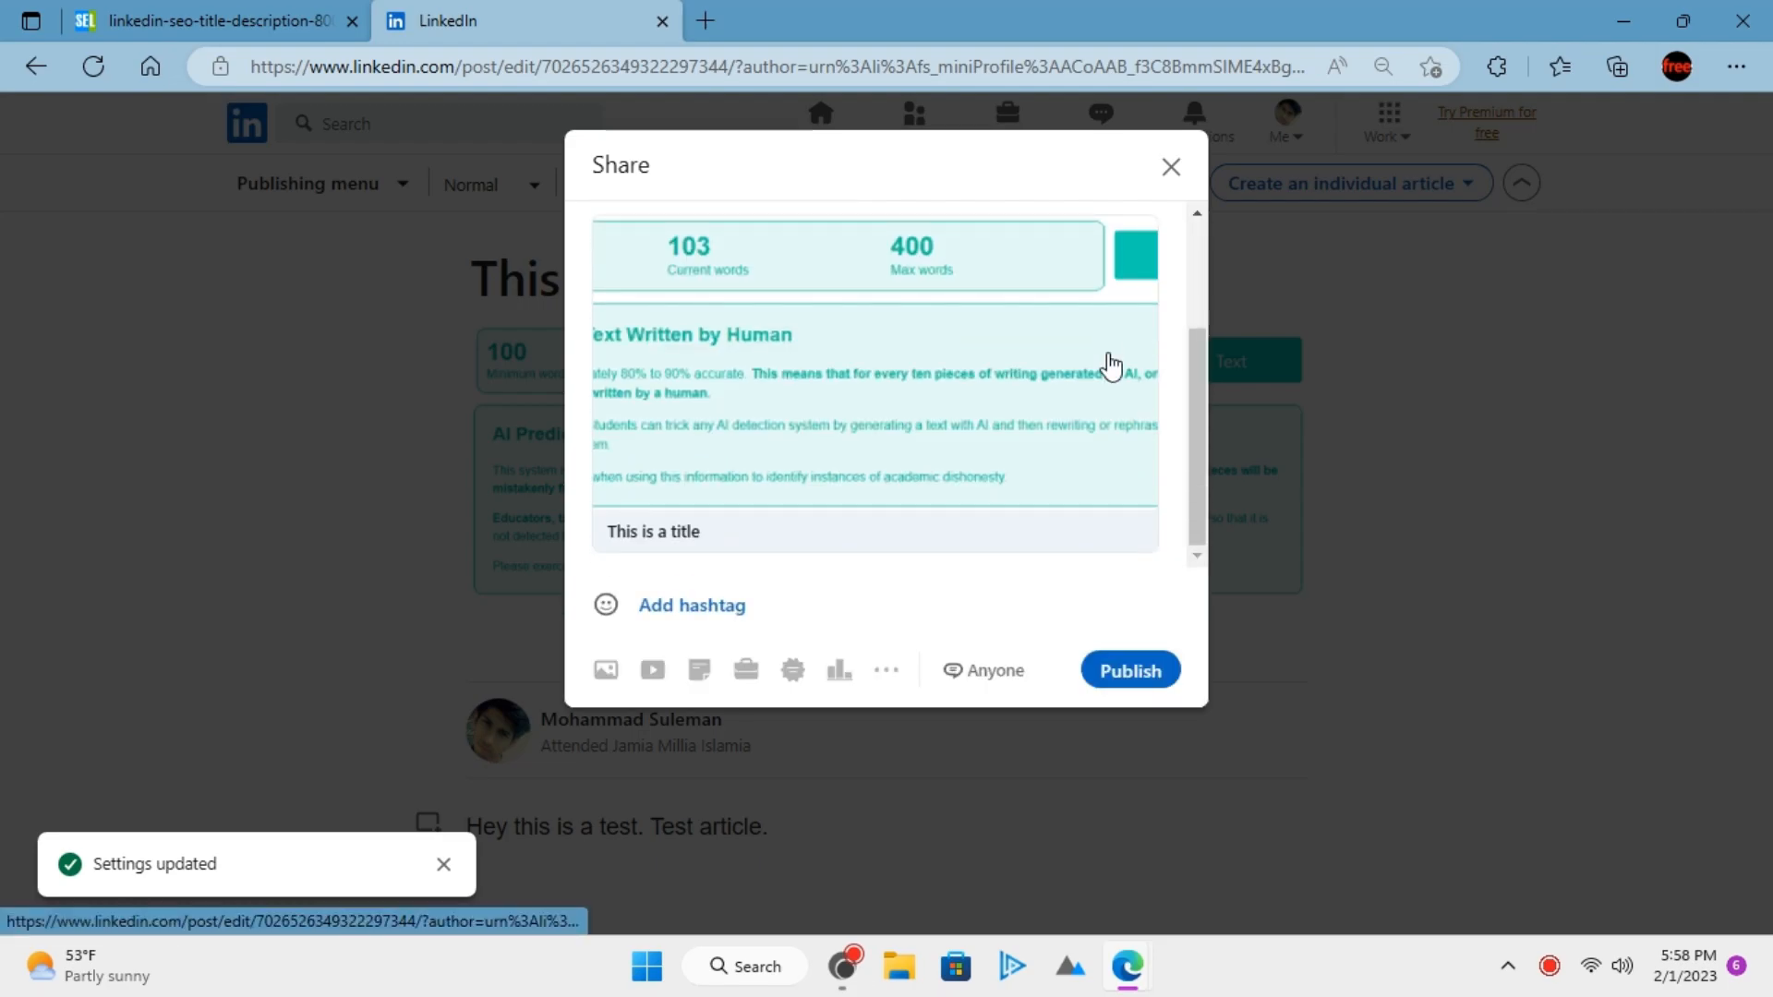
pyautogui.moveTo(1129, 670)
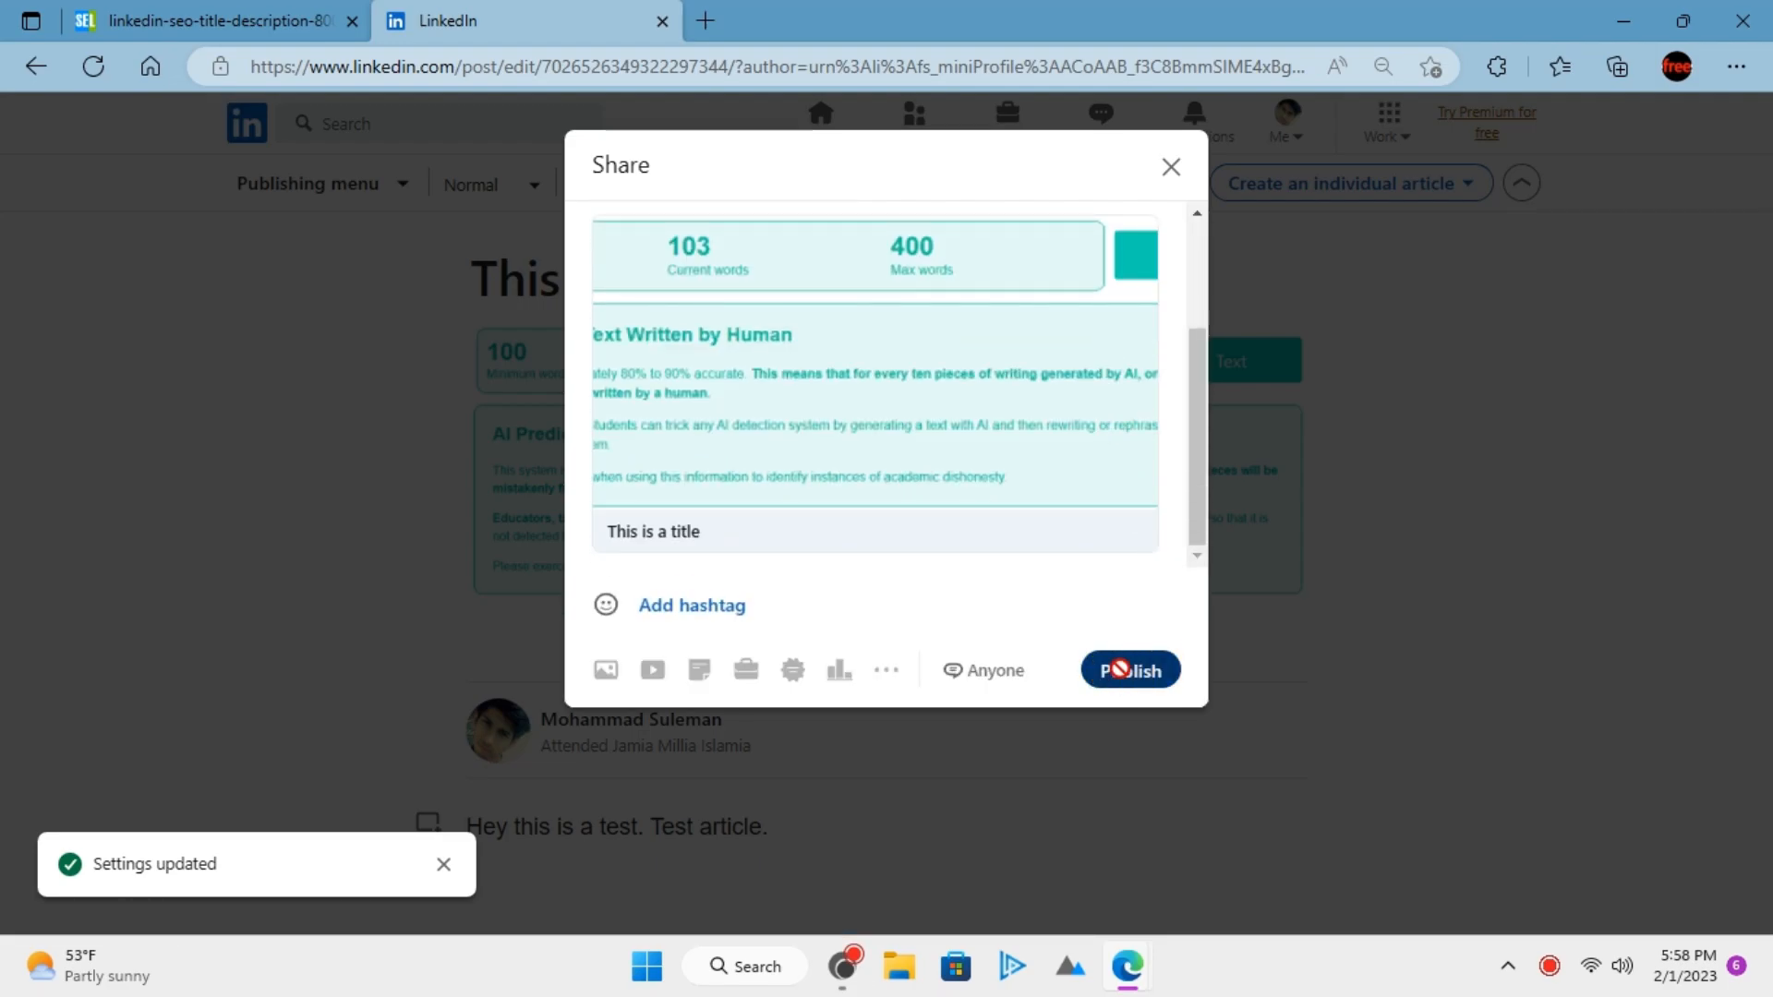
# - Publish 'This is a title' from the Share dialog, visible to anyone
pyautogui.click(1129, 670)
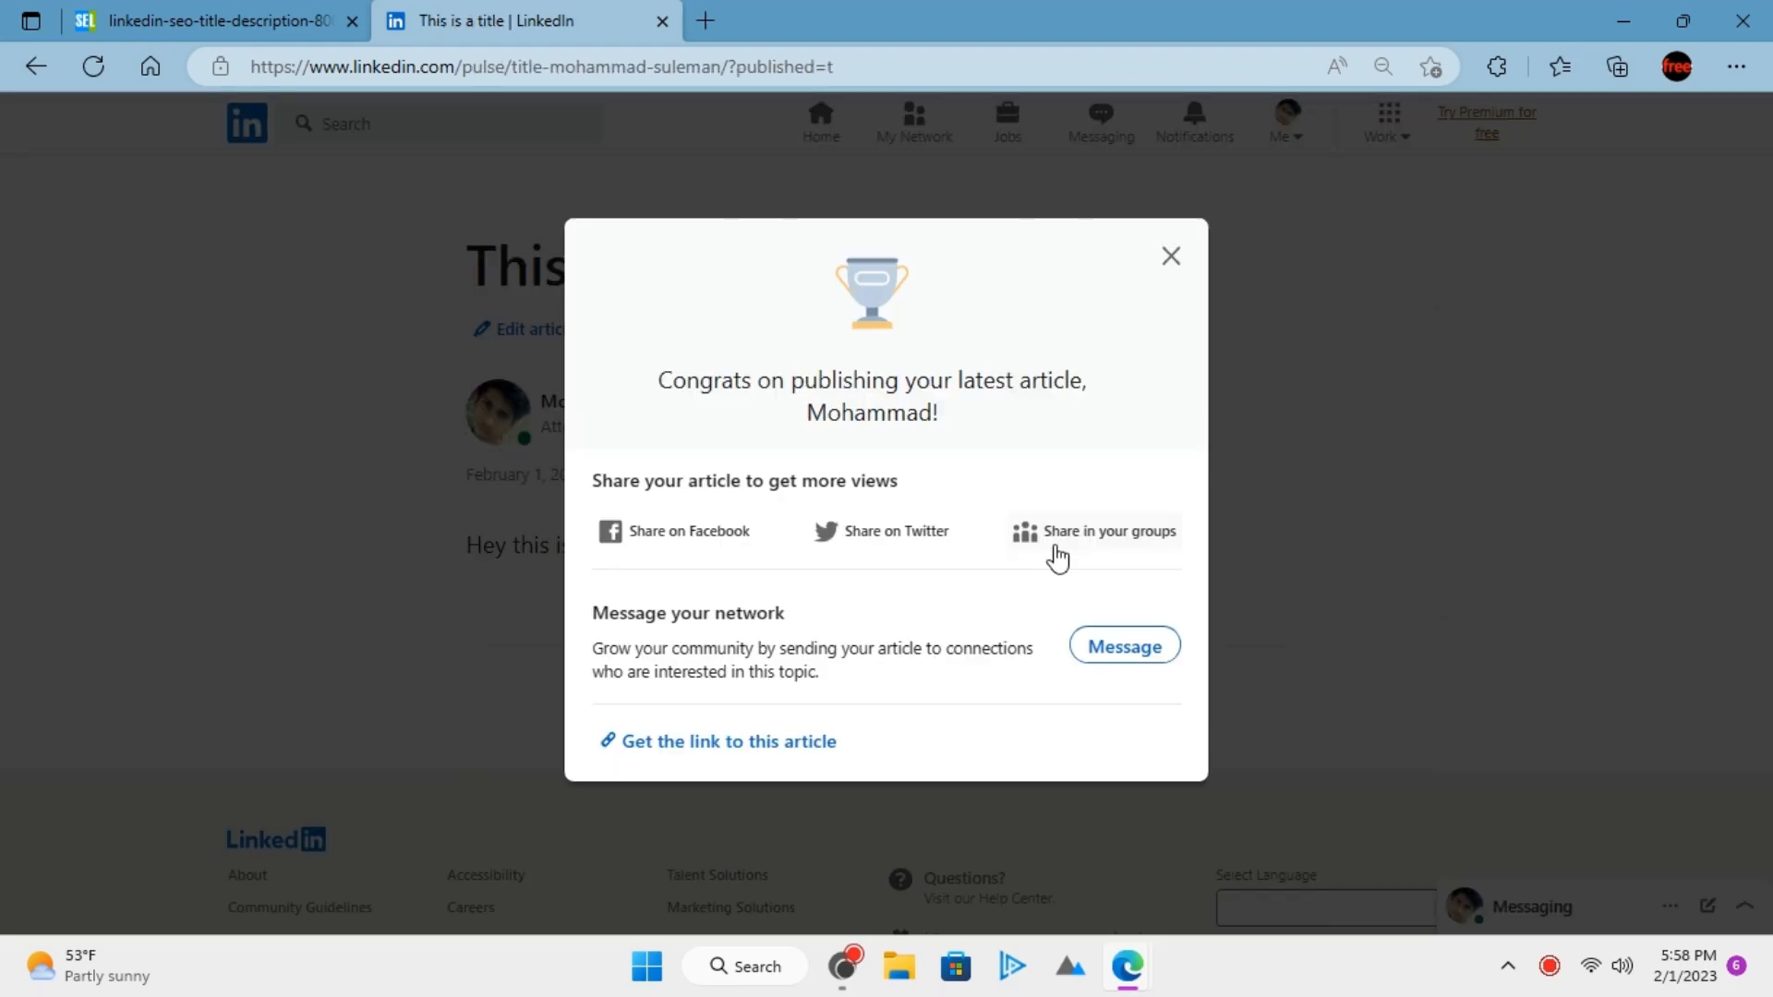